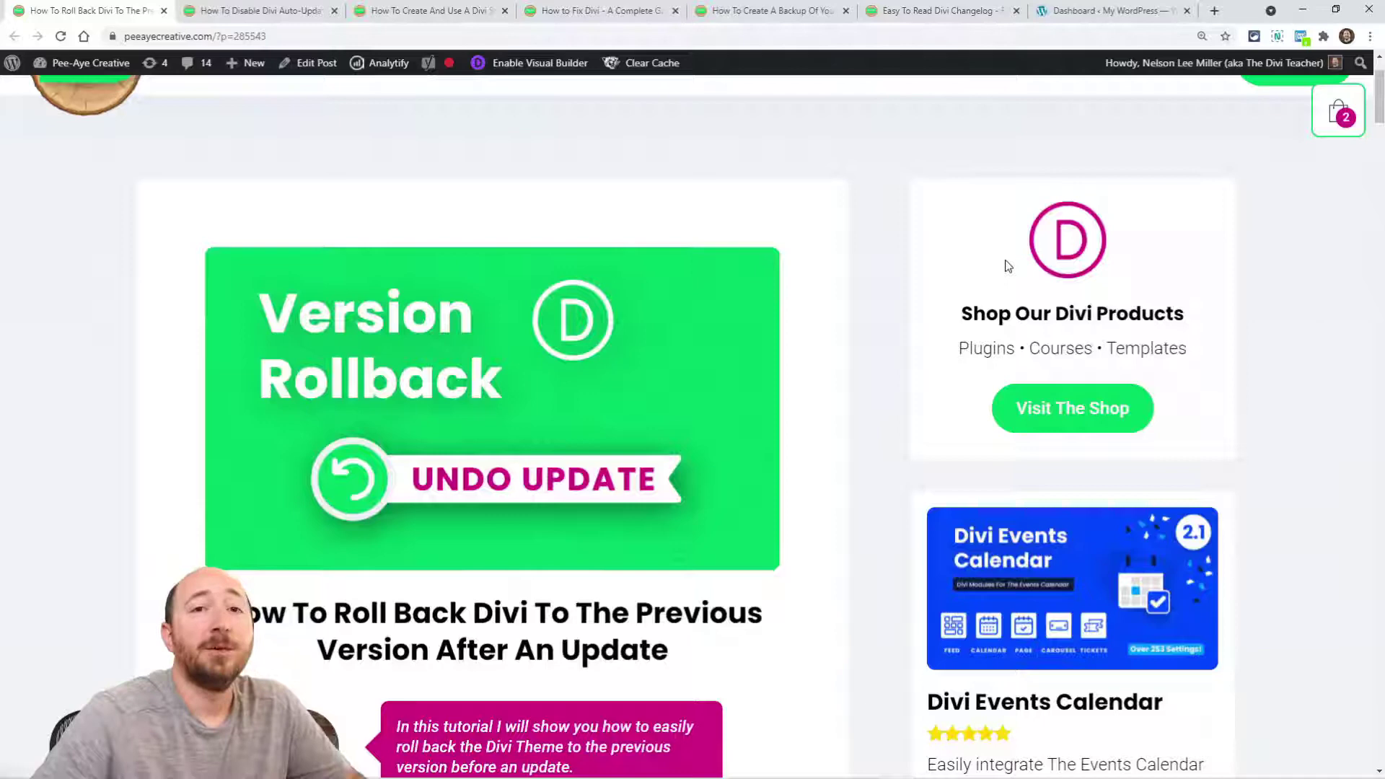
mouse_move(897, 275)
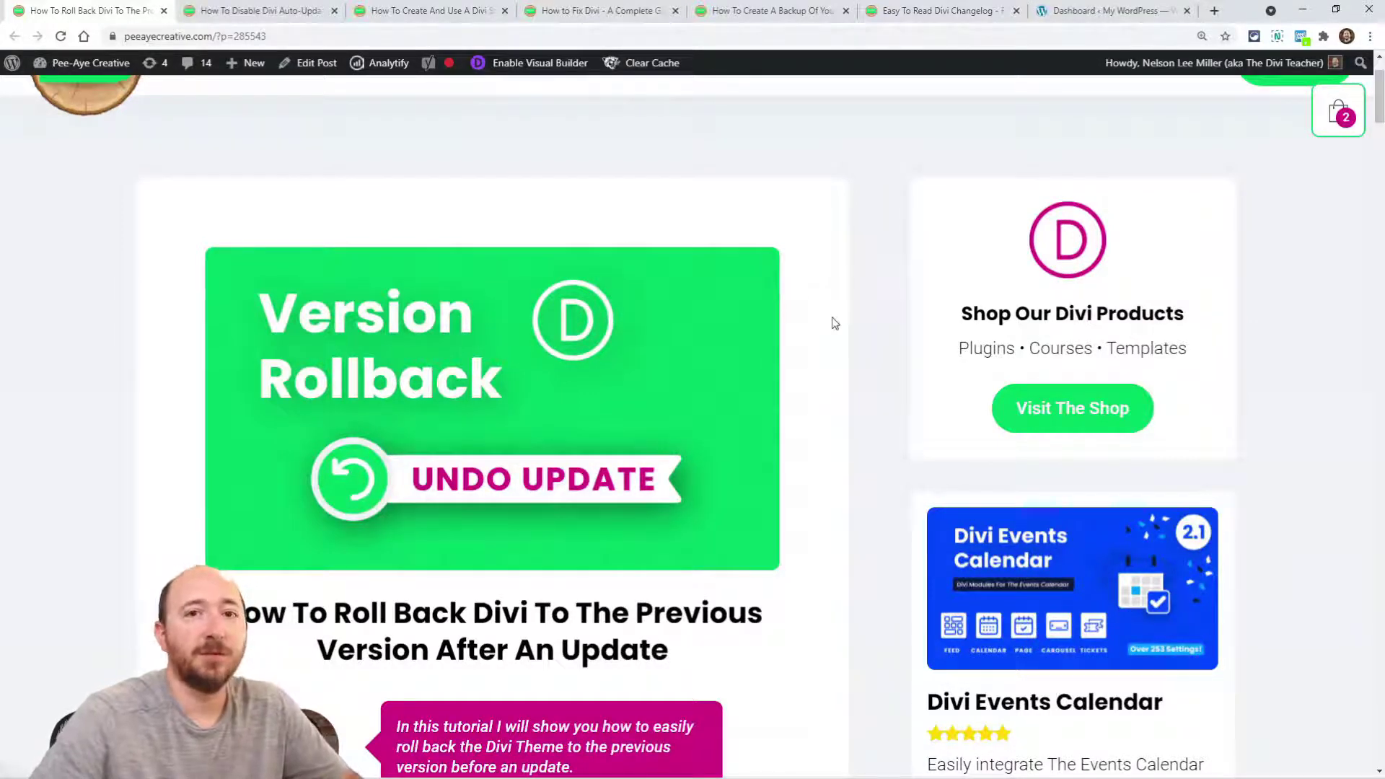
Scroll the roll-back post down to 'Things To Check And Consider Before Rolling Back'.
scroll(down, 3)
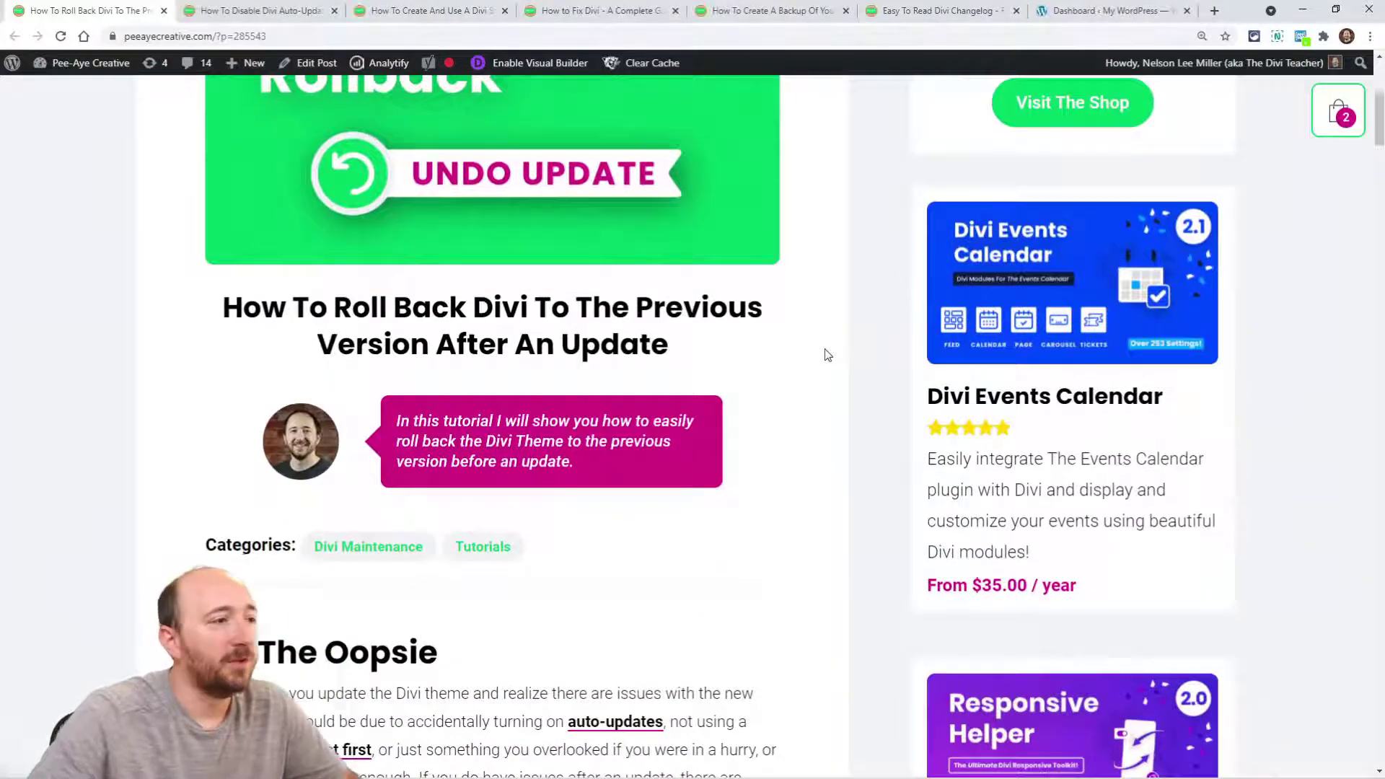
scroll(down, 3)
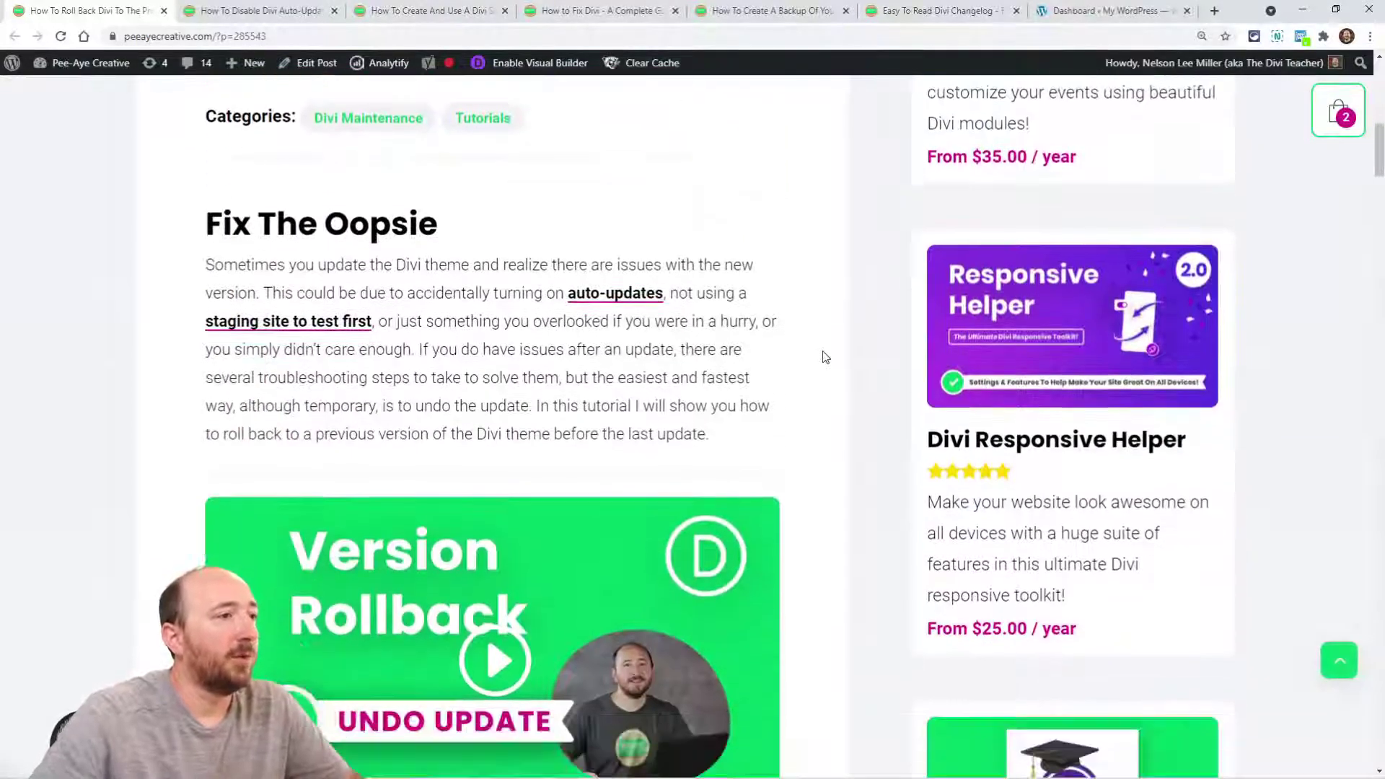
scroll(down, 3)
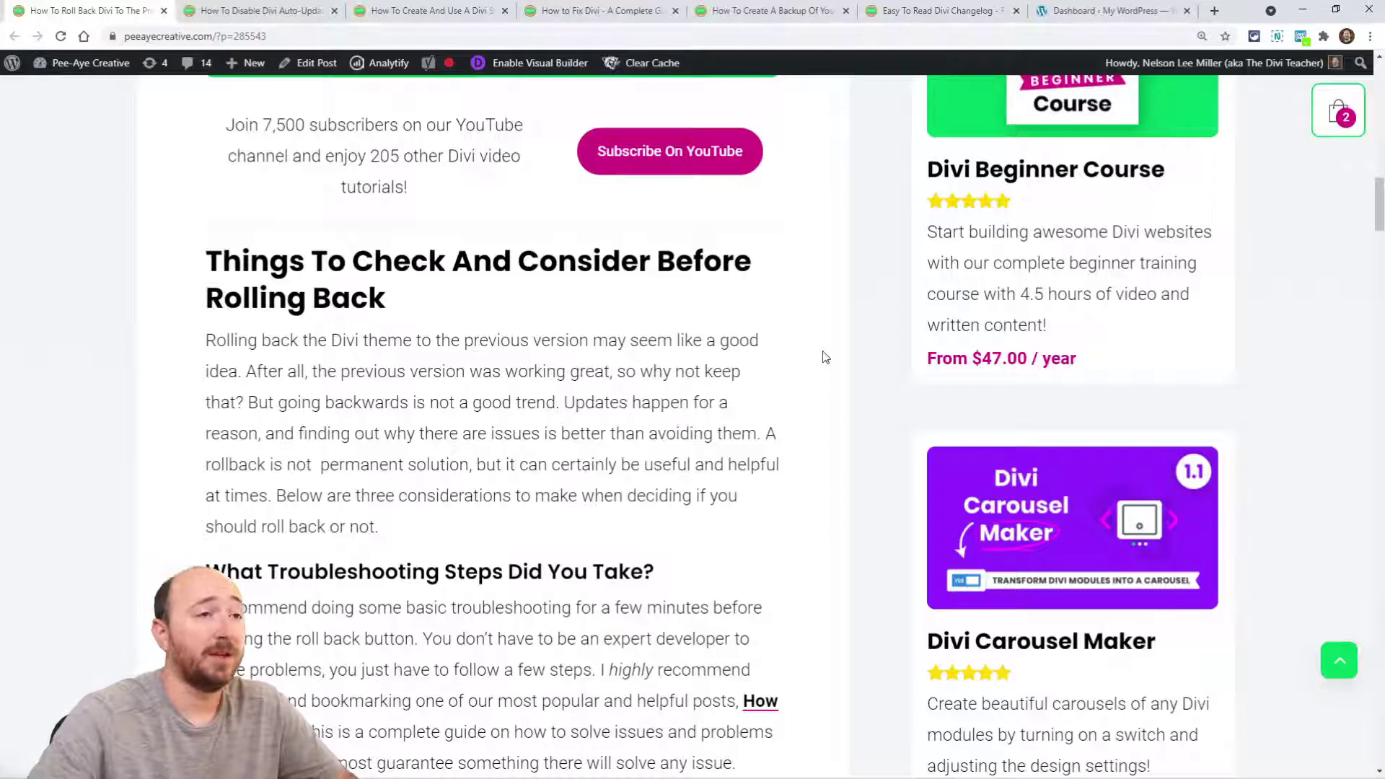
In the WordPress dashboard, go to Divi > Theme Options and show the Updates tab.
click(1108, 11)
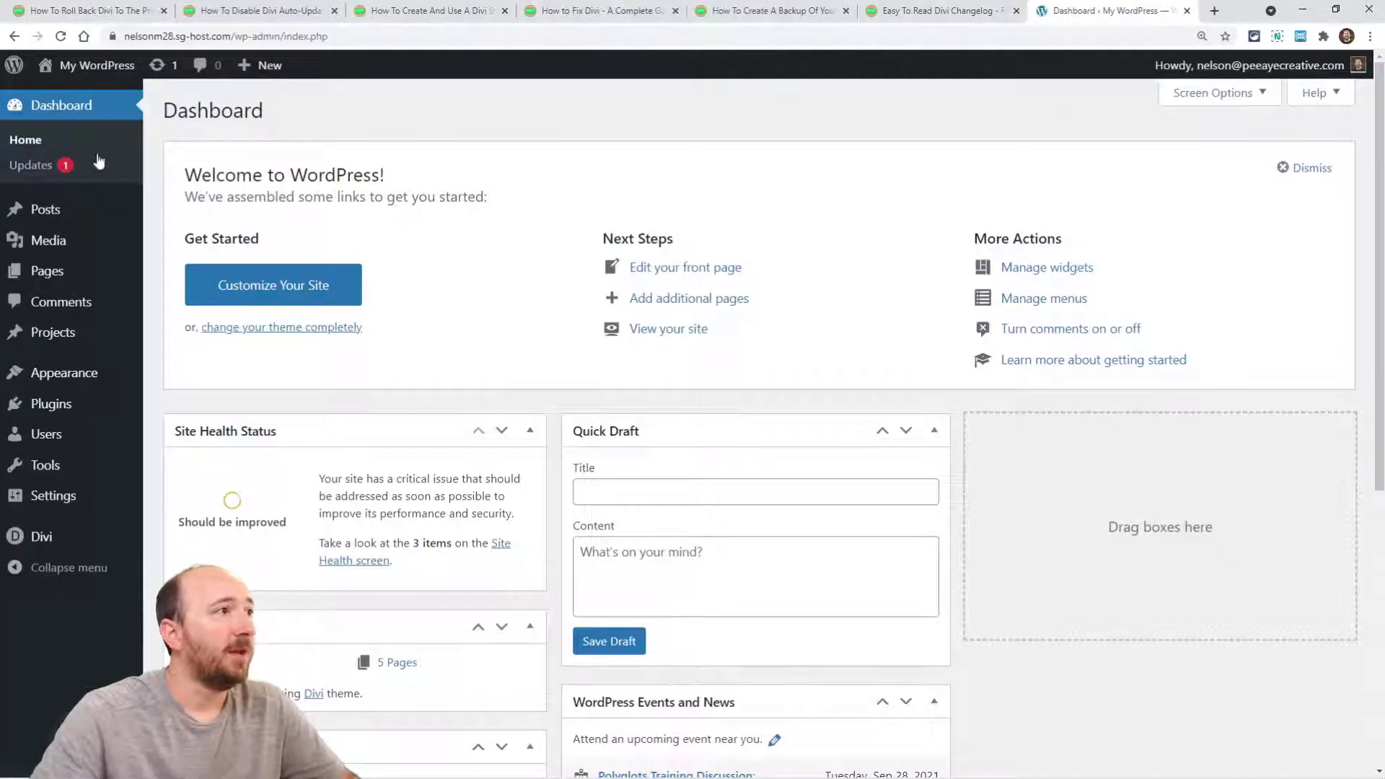
mouse_move(40, 536)
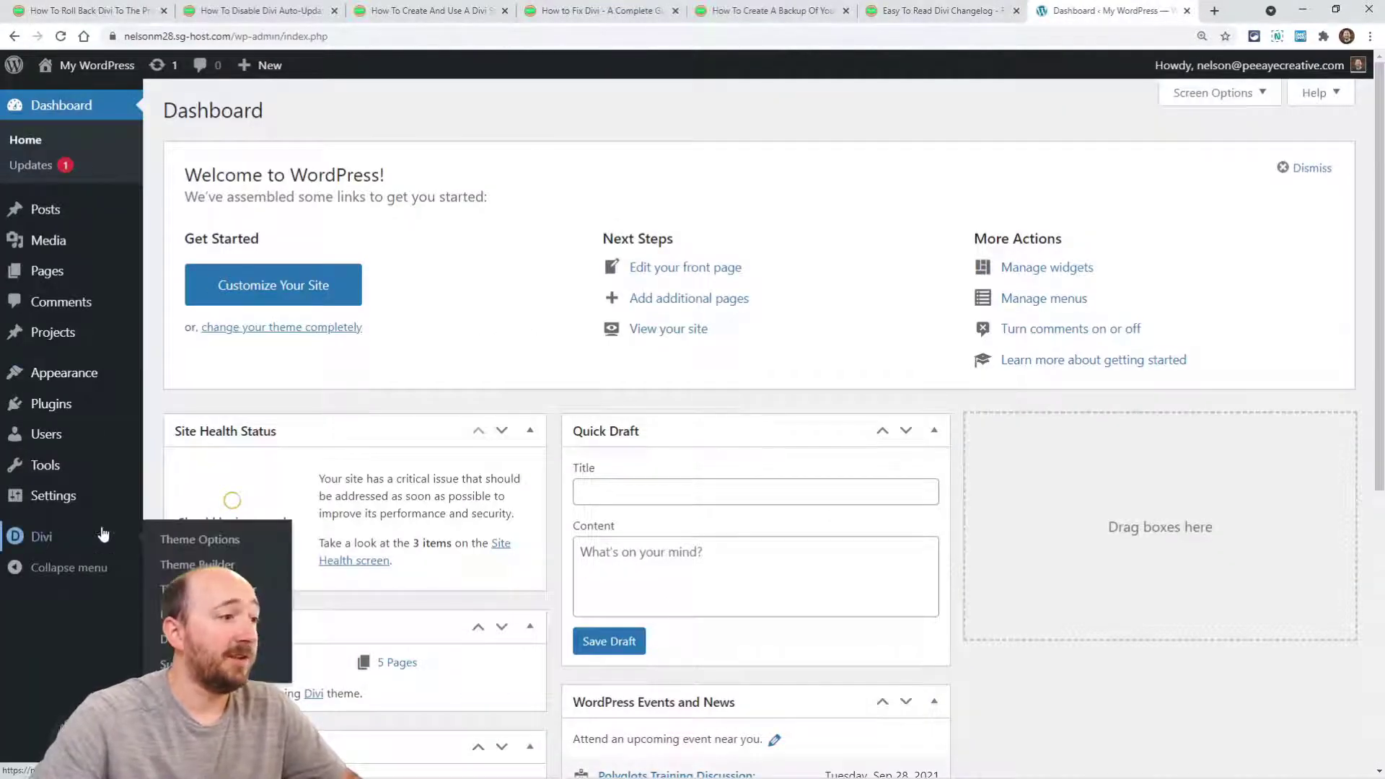
click(199, 539)
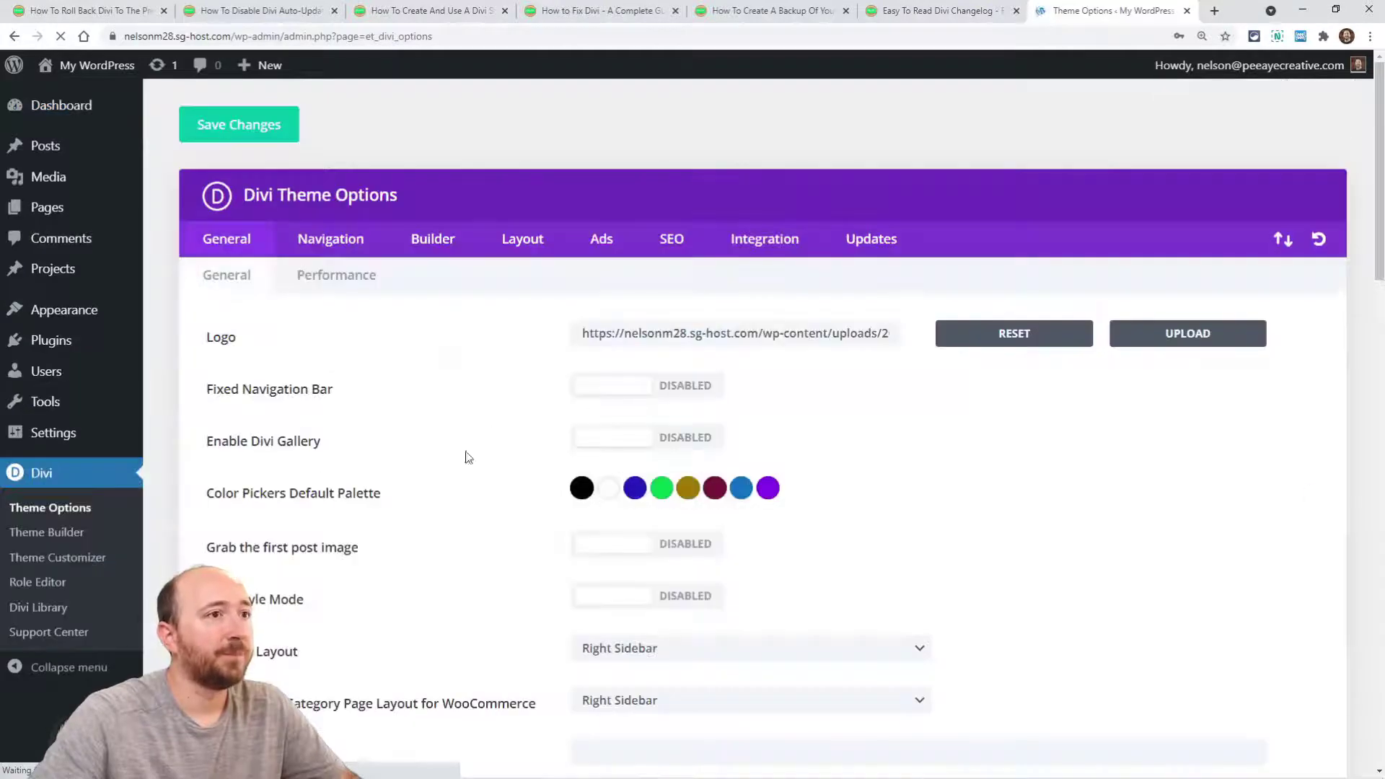
click(872, 239)
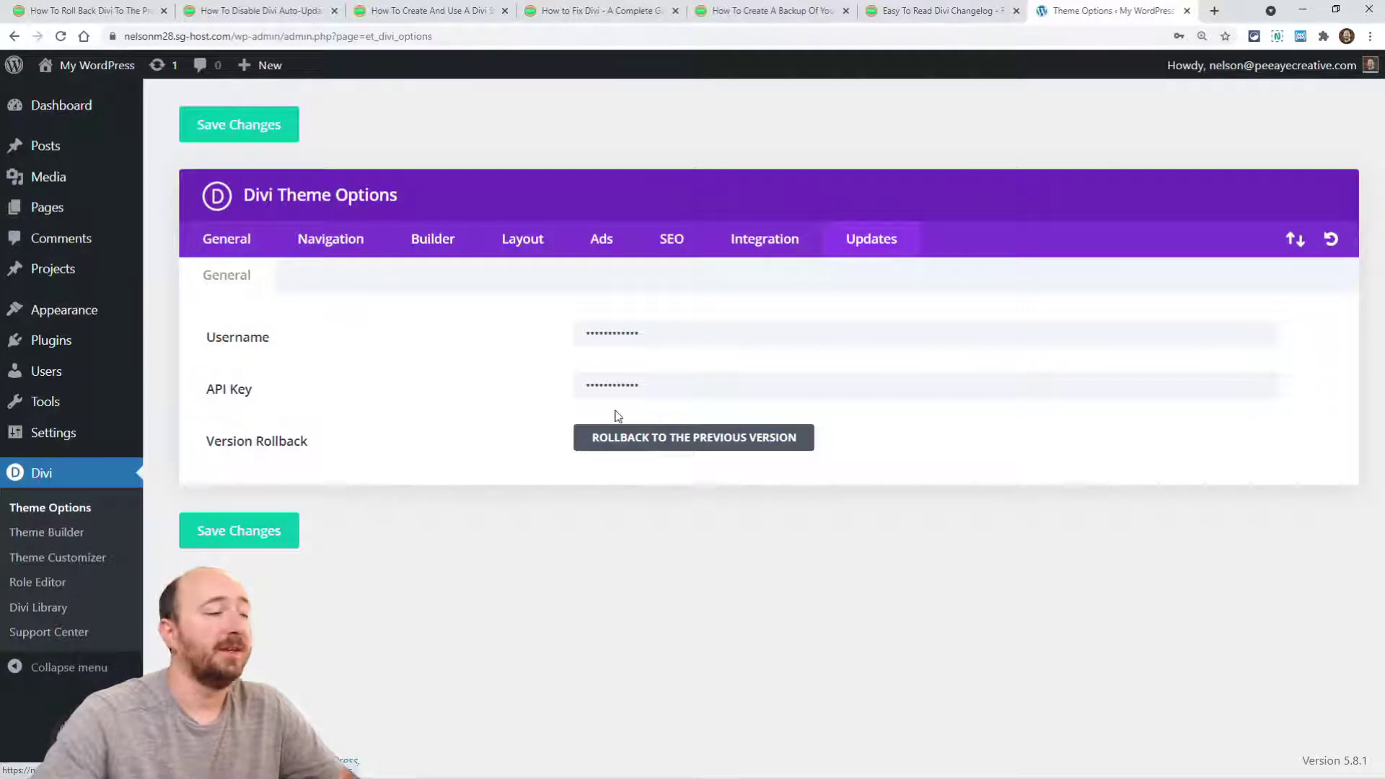
mouse_move(539, 421)
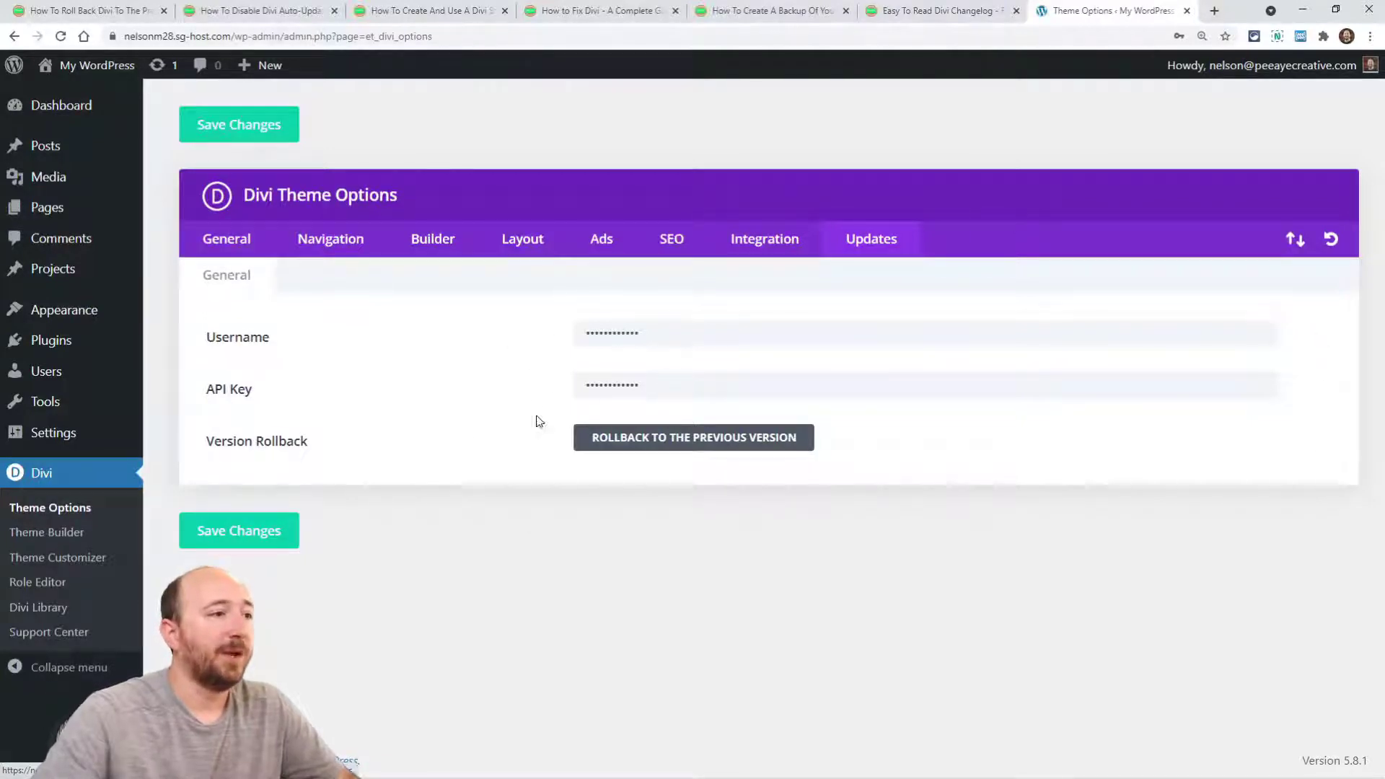
mouse_move(672, 454)
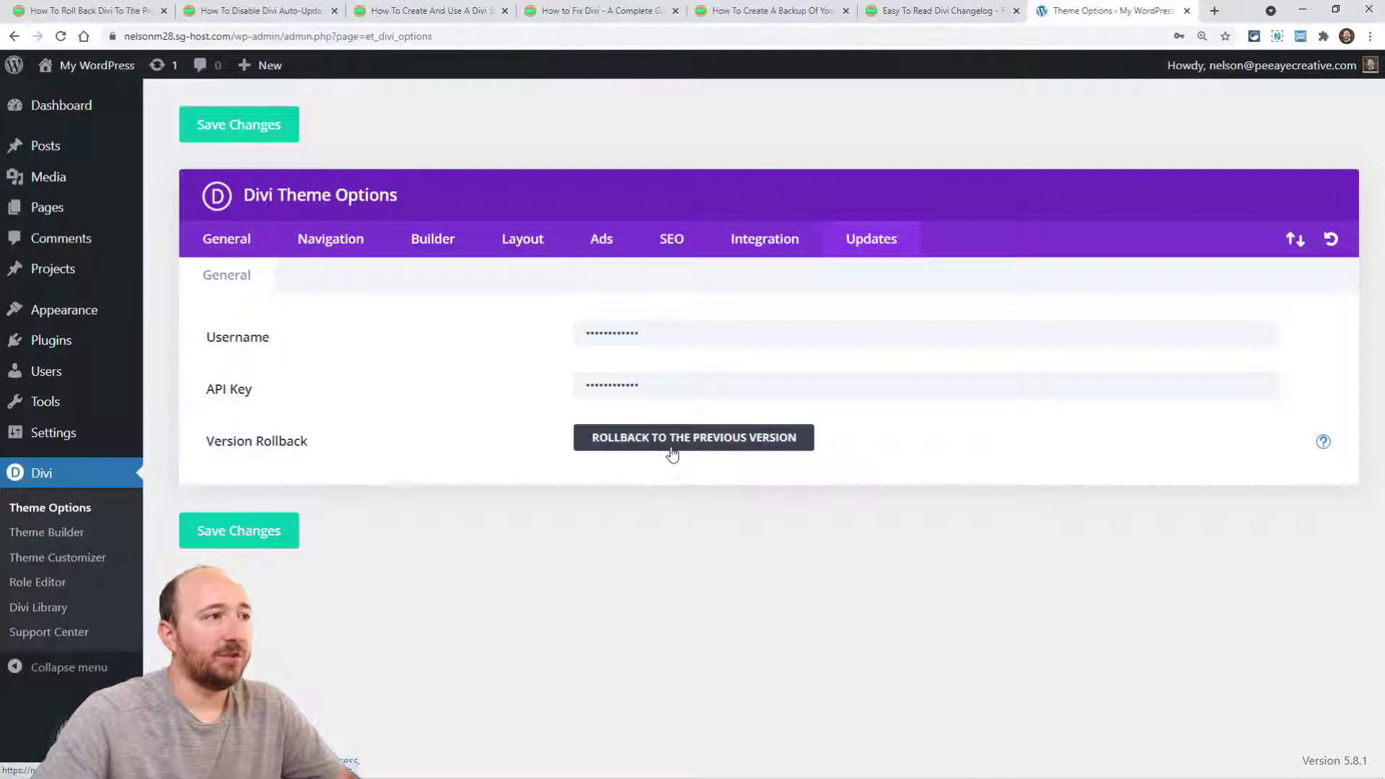
mouse_move(534, 433)
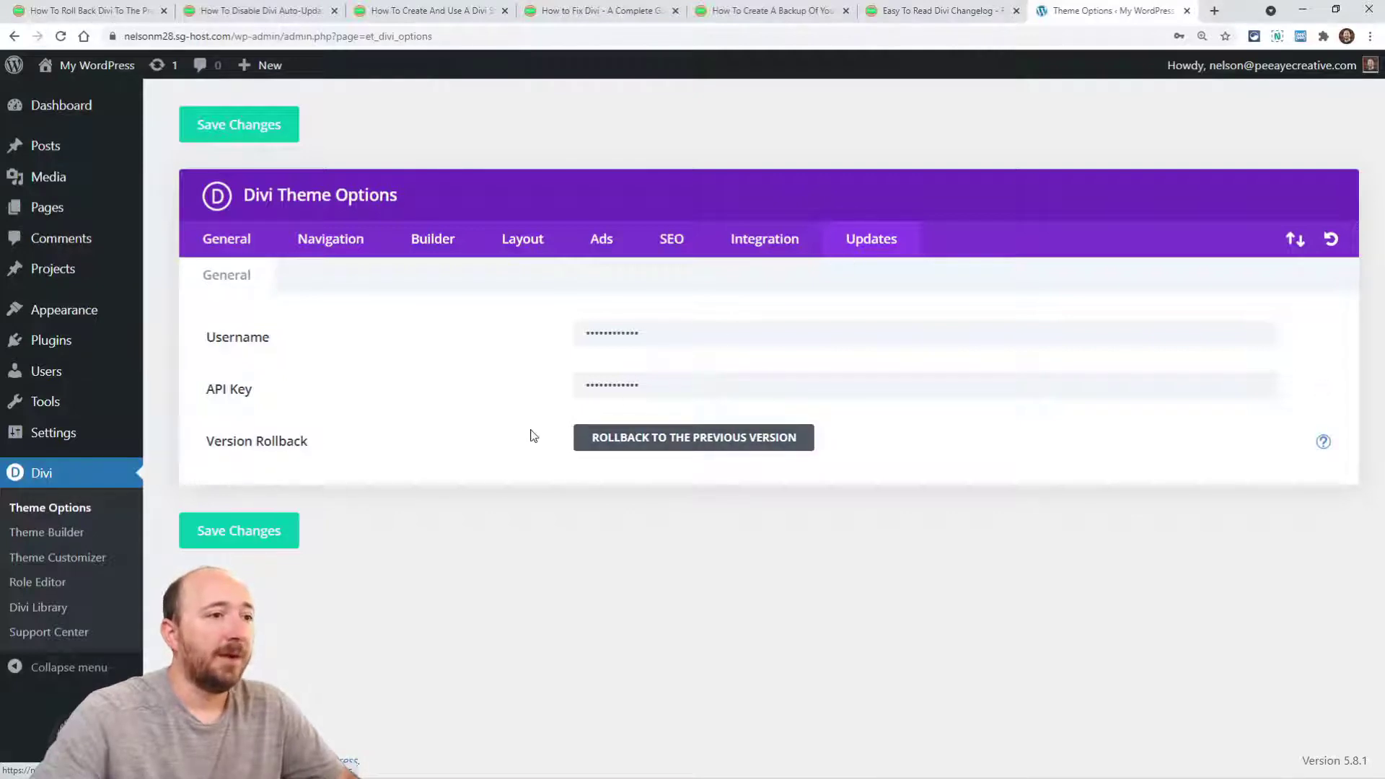
Roll Divi back from 4.10.6 to the previous version 4.10.1 and confirm it.
click(693, 437)
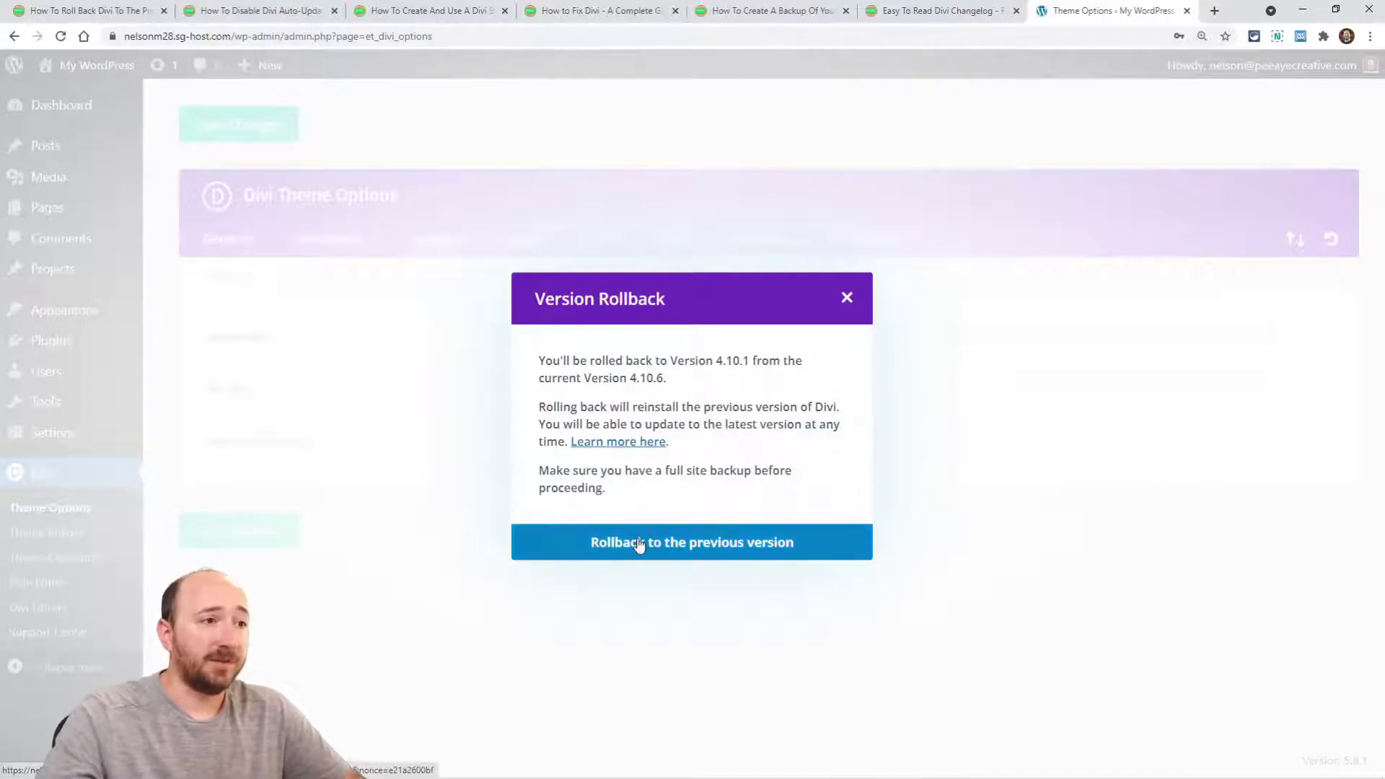
click(693, 543)
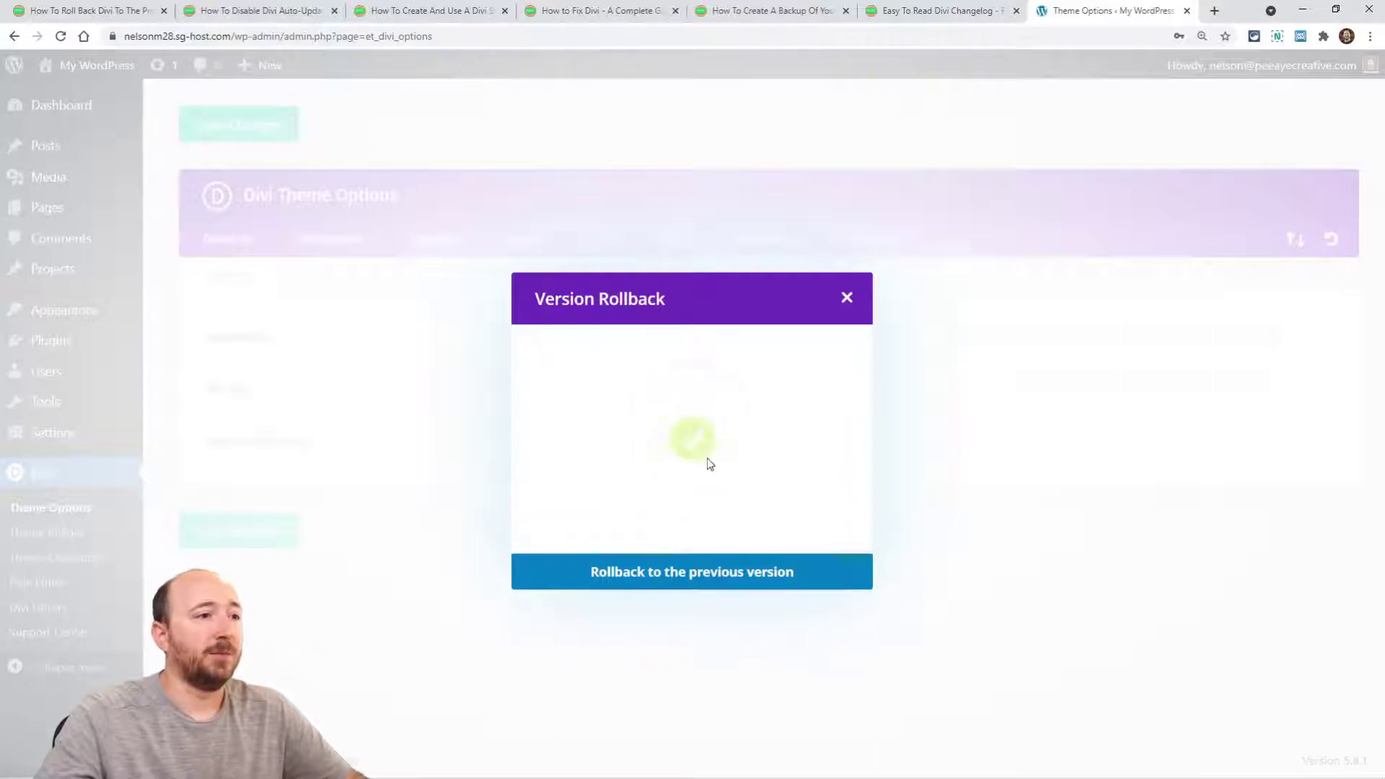
click(692, 572)
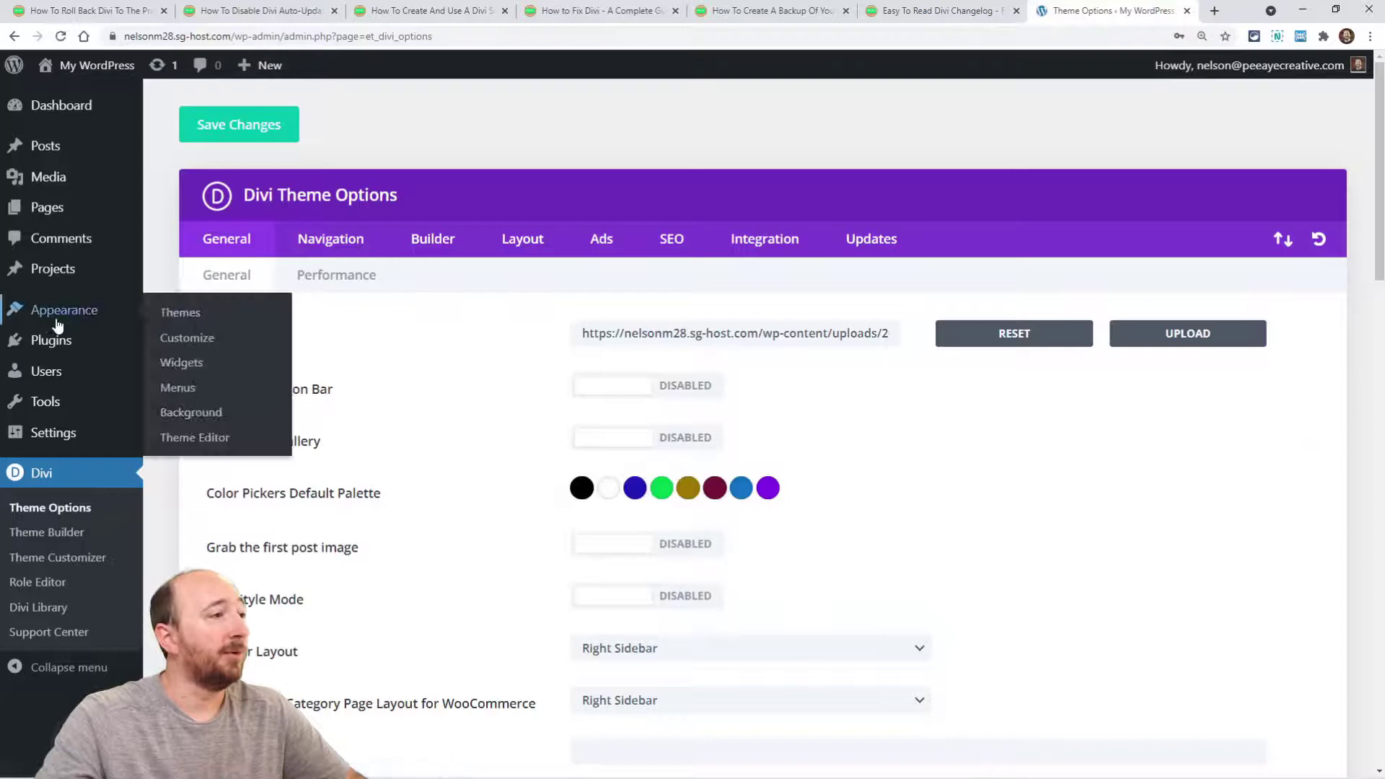
From Appearance > Themes, view the Divi 4.10.8 release details, then install that update.
click(180, 311)
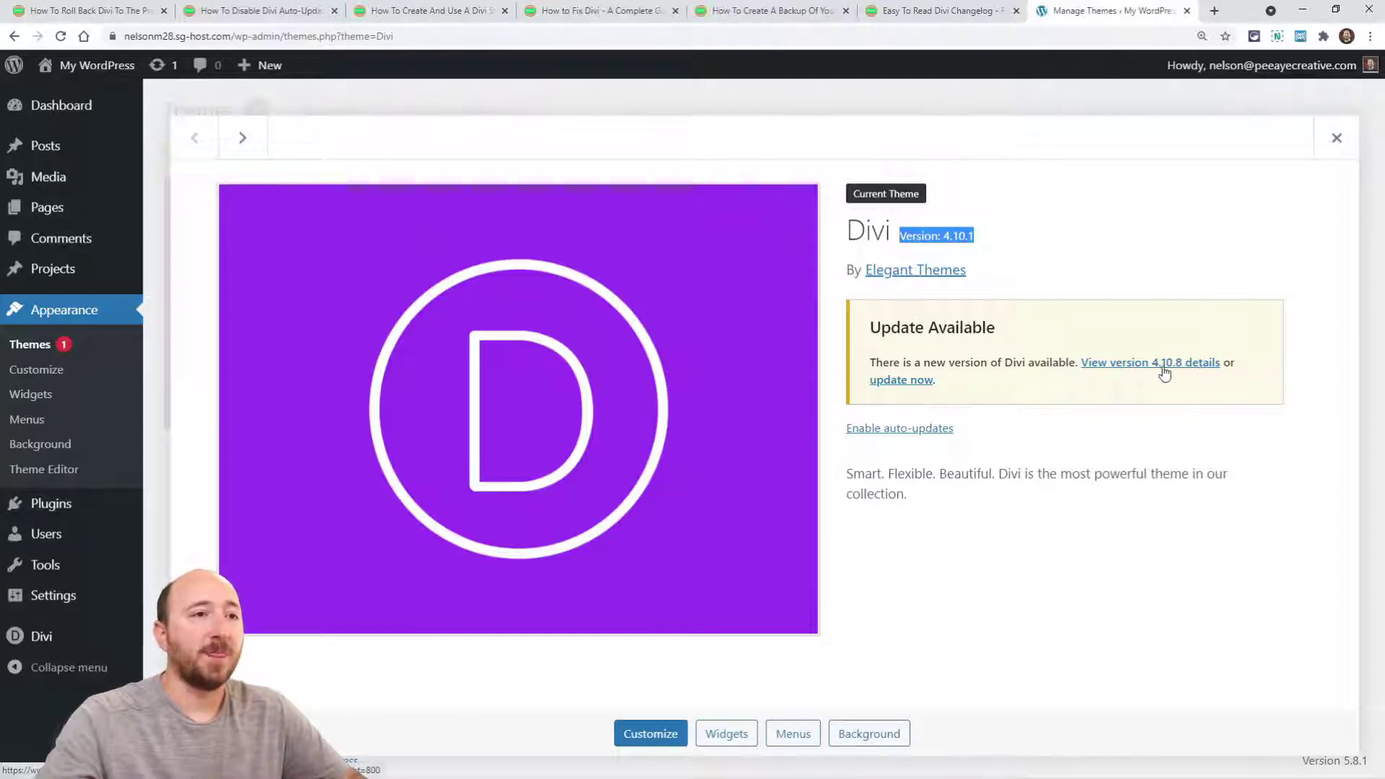
click(1152, 362)
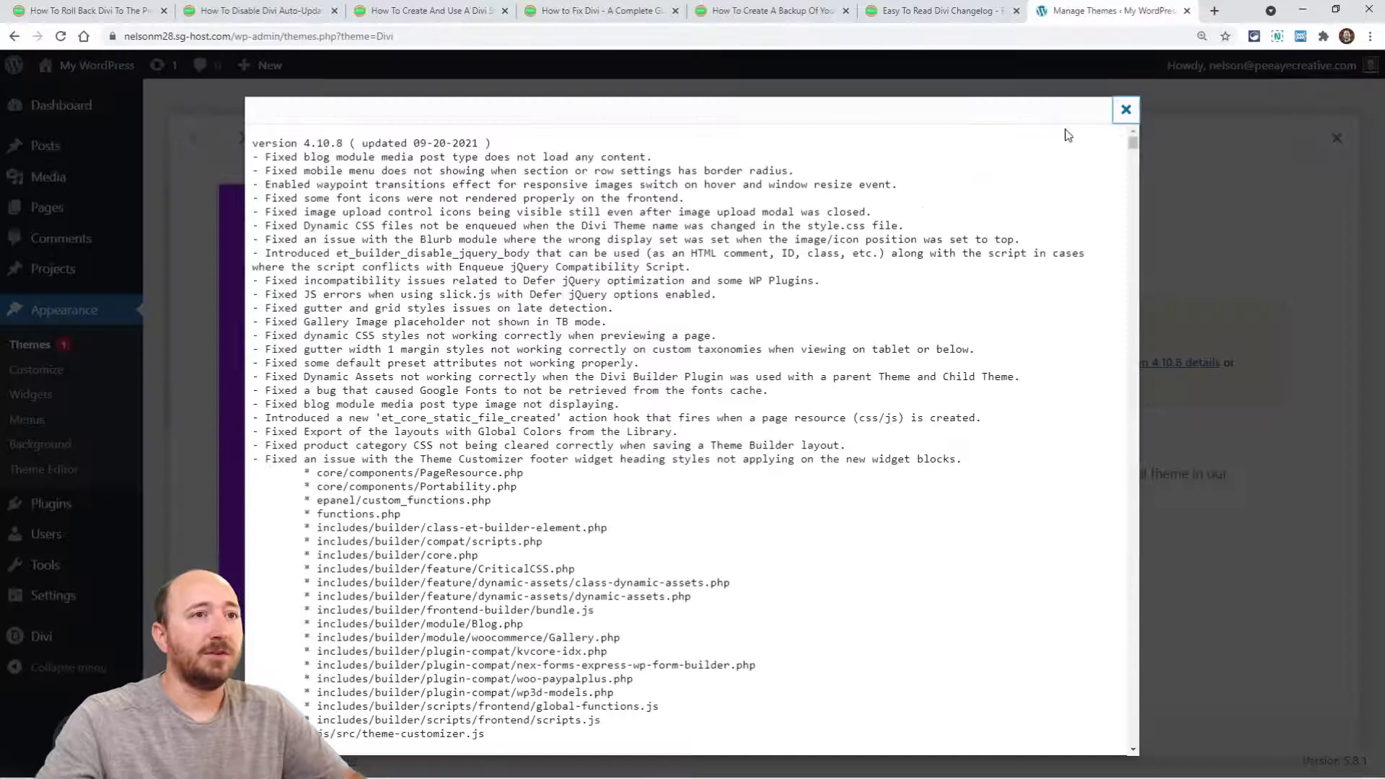
click(1126, 110)
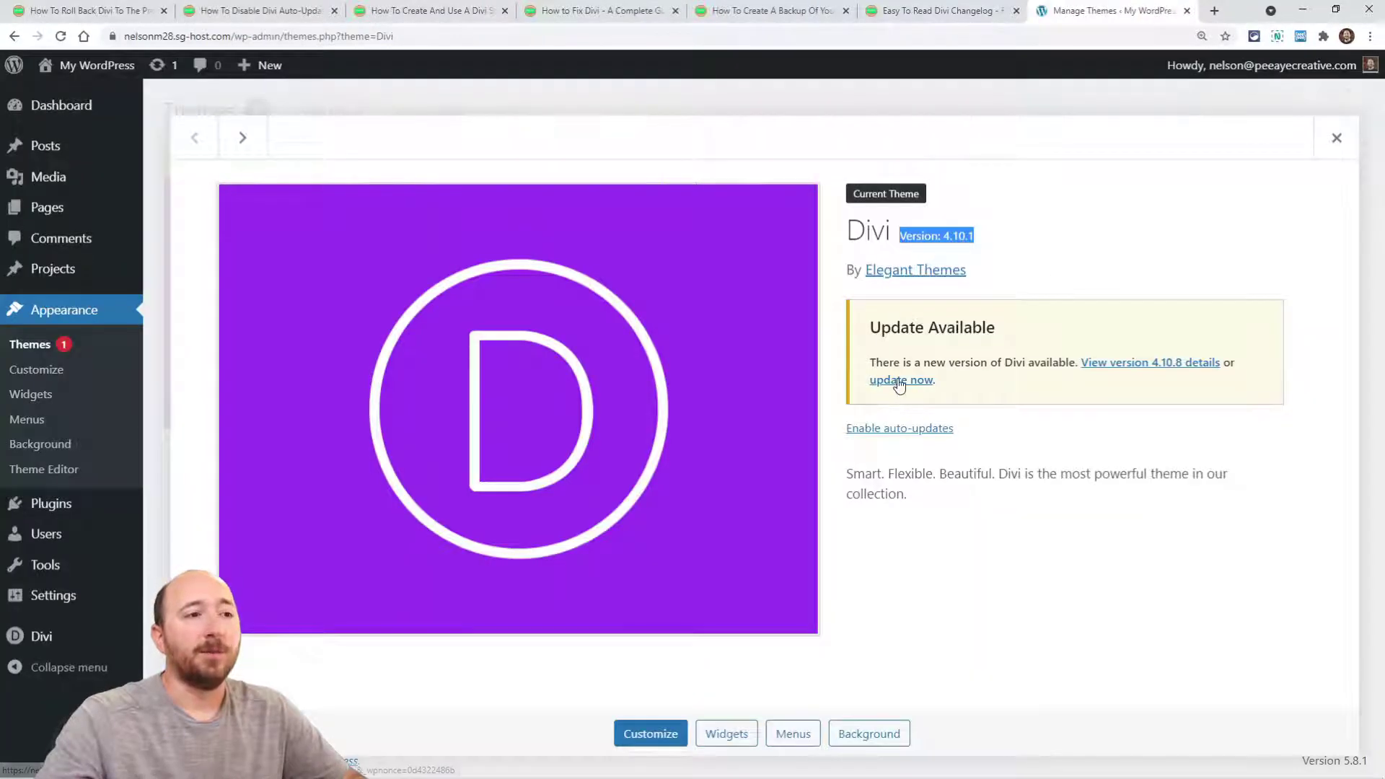
click(900, 381)
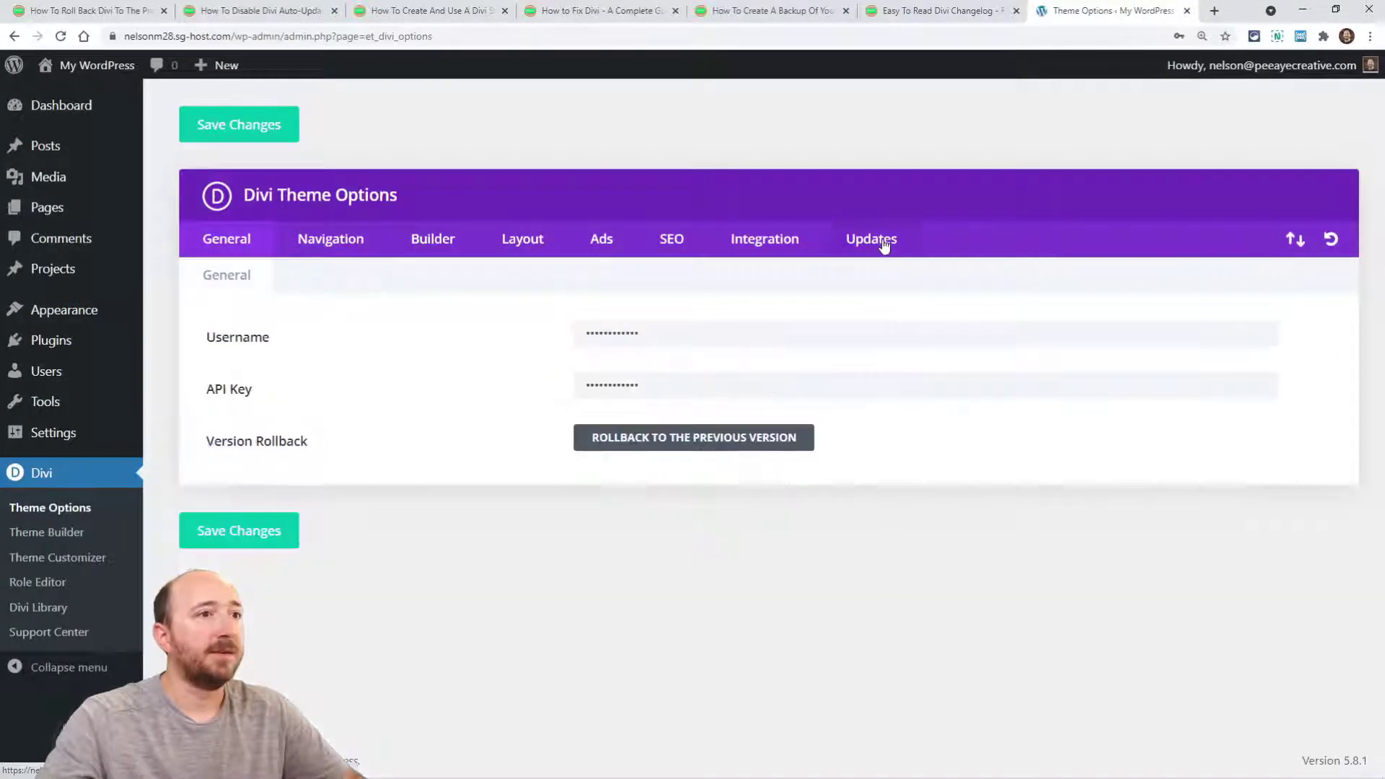
Review the rollback offer from 4.10.8 to 4.10.1 without applying it, then return to the blog post.
click(693, 438)
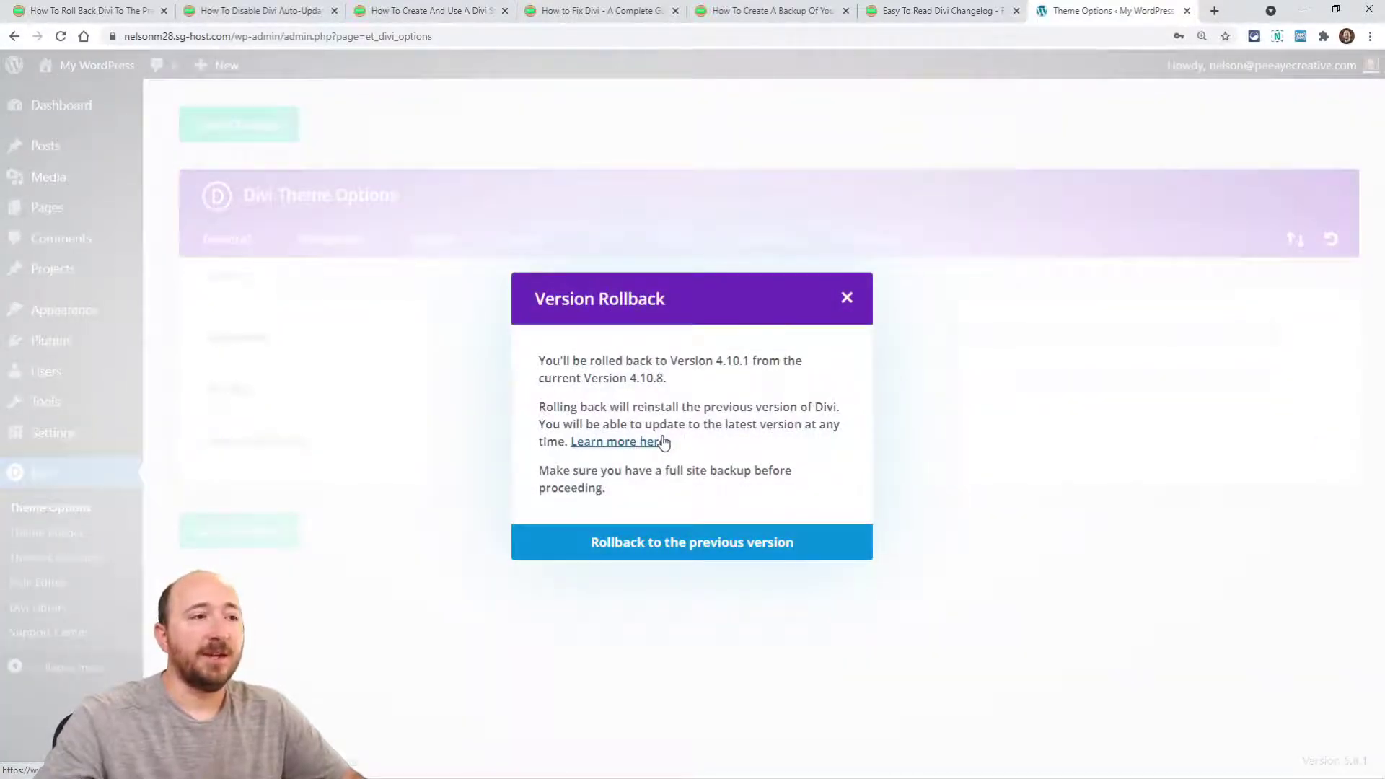
mouse_move(673, 384)
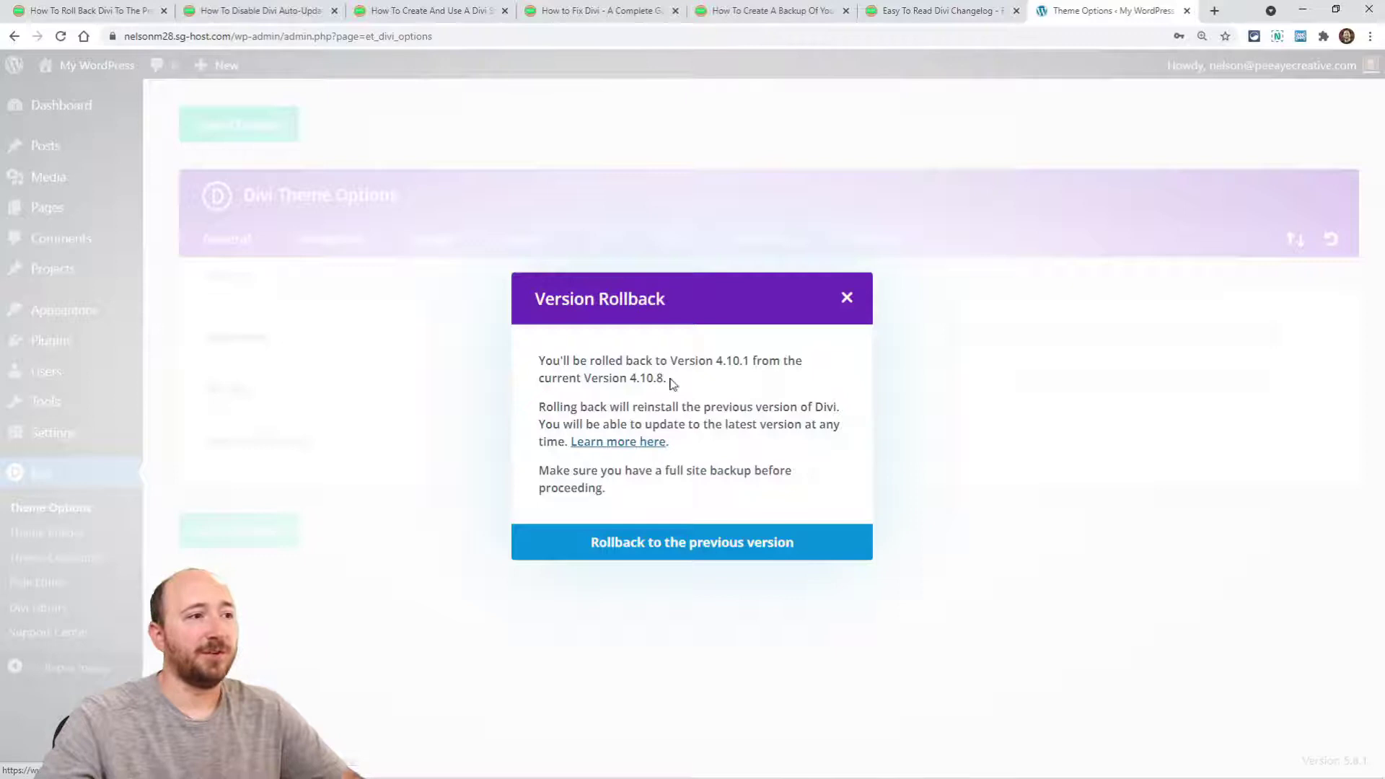
mouse_move(796, 392)
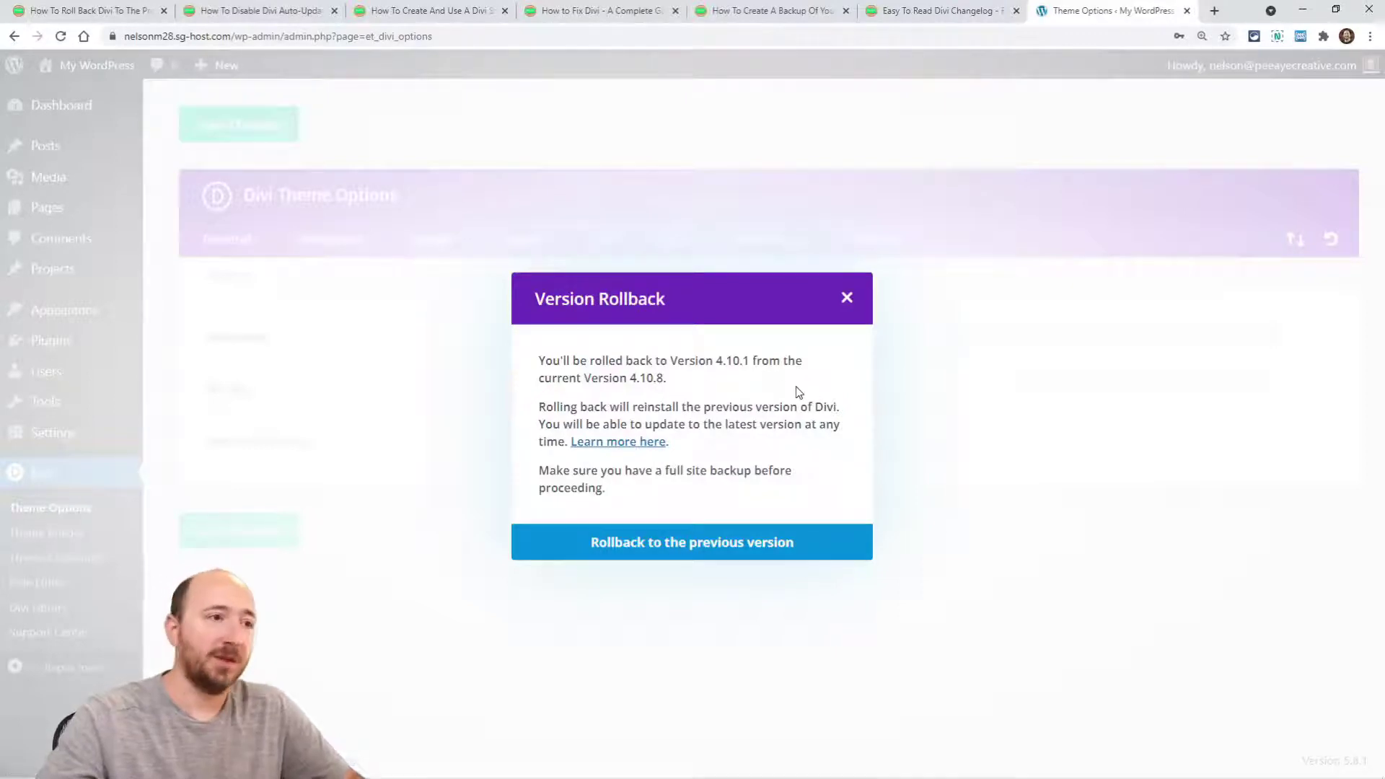
mouse_move(592, 396)
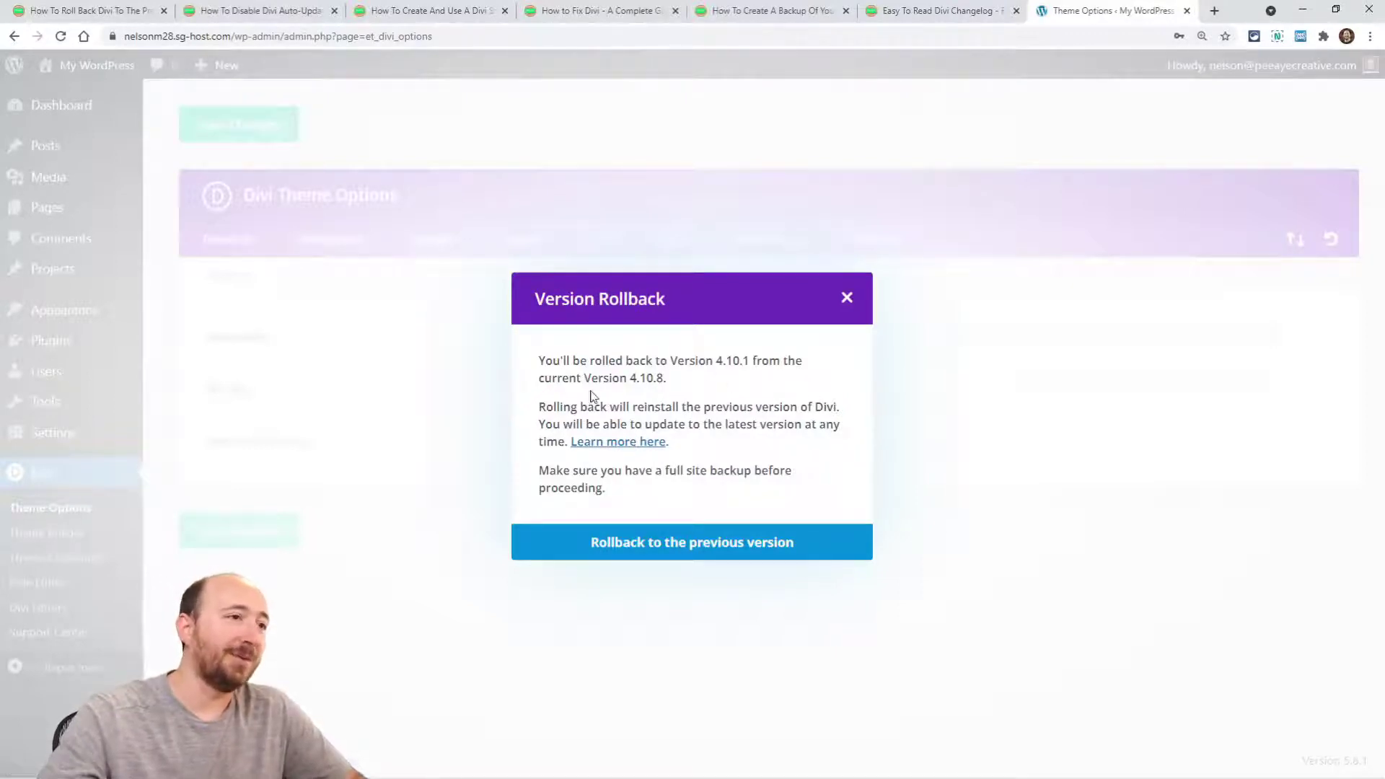
double_click(647, 378)
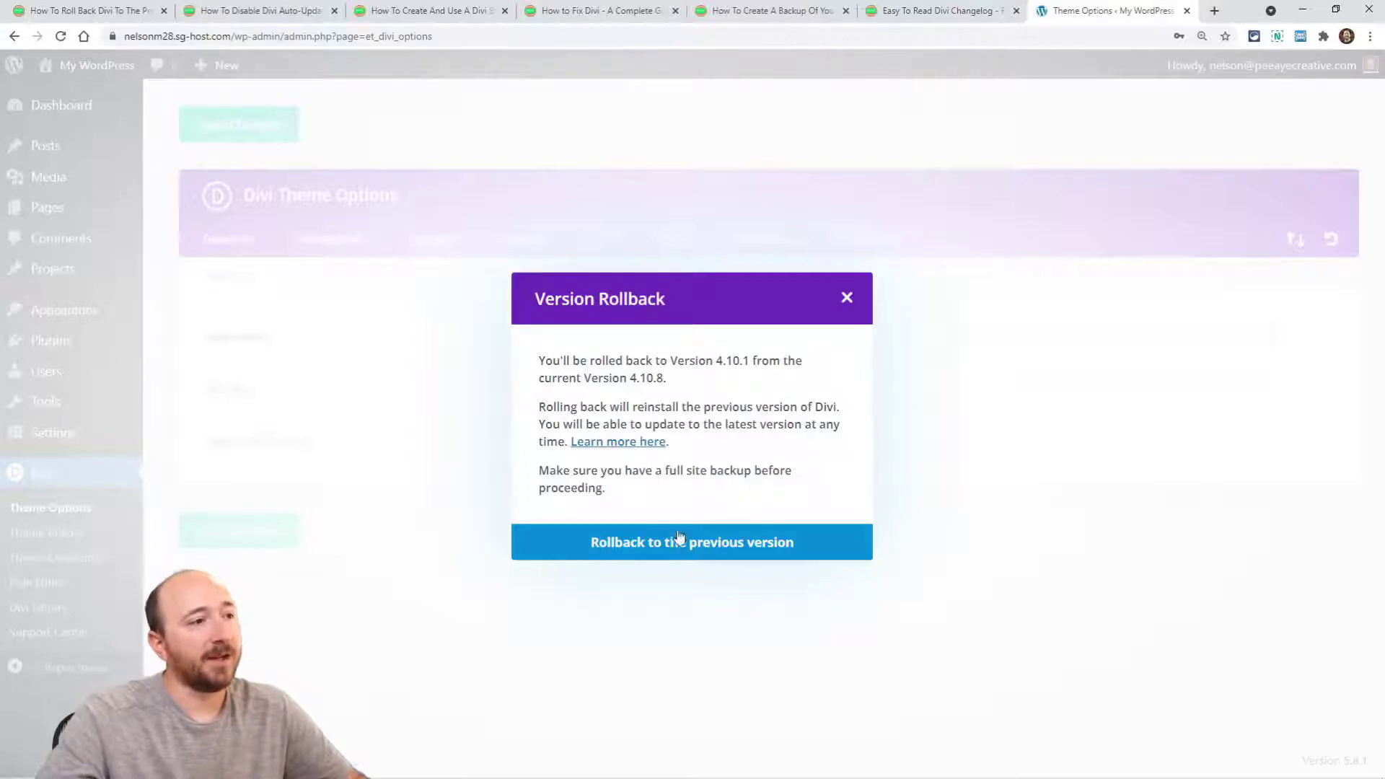
mouse_move(847, 302)
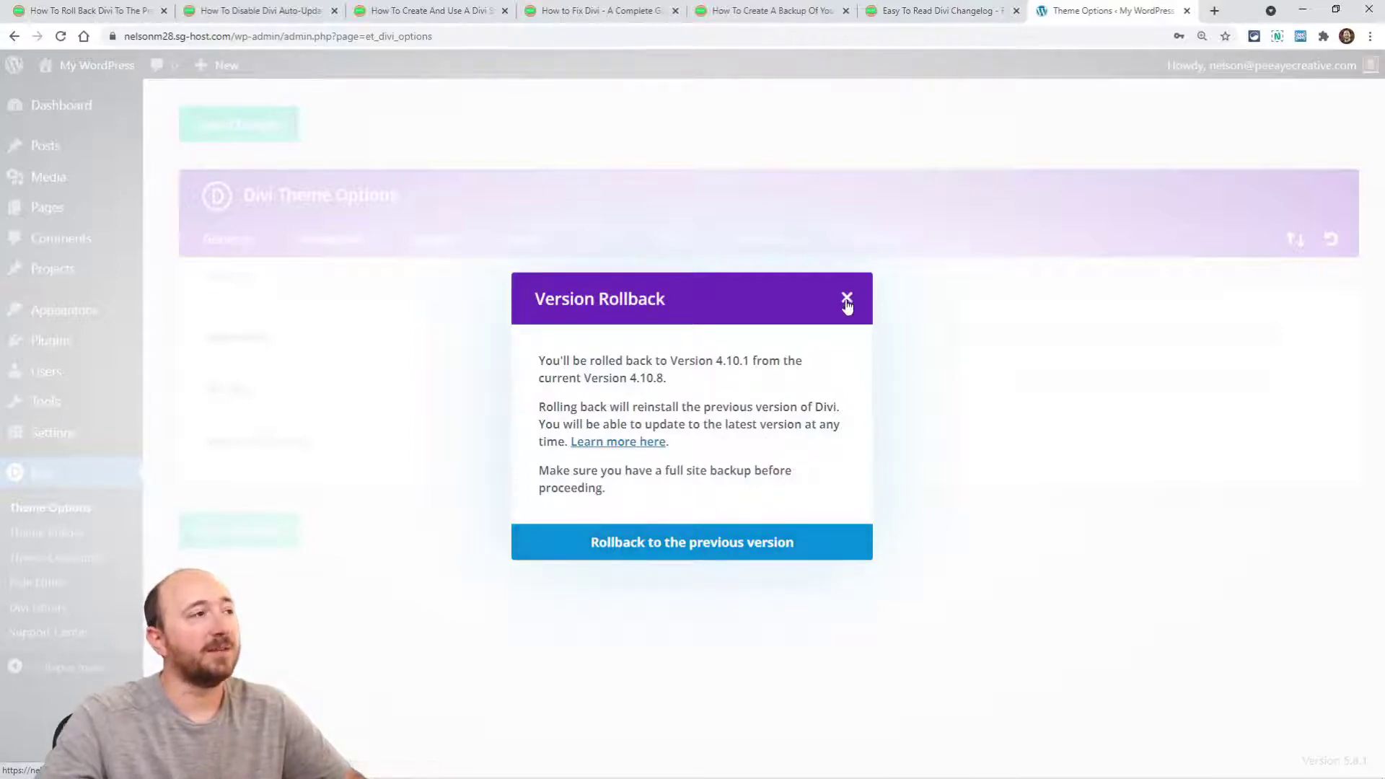
click(87, 12)
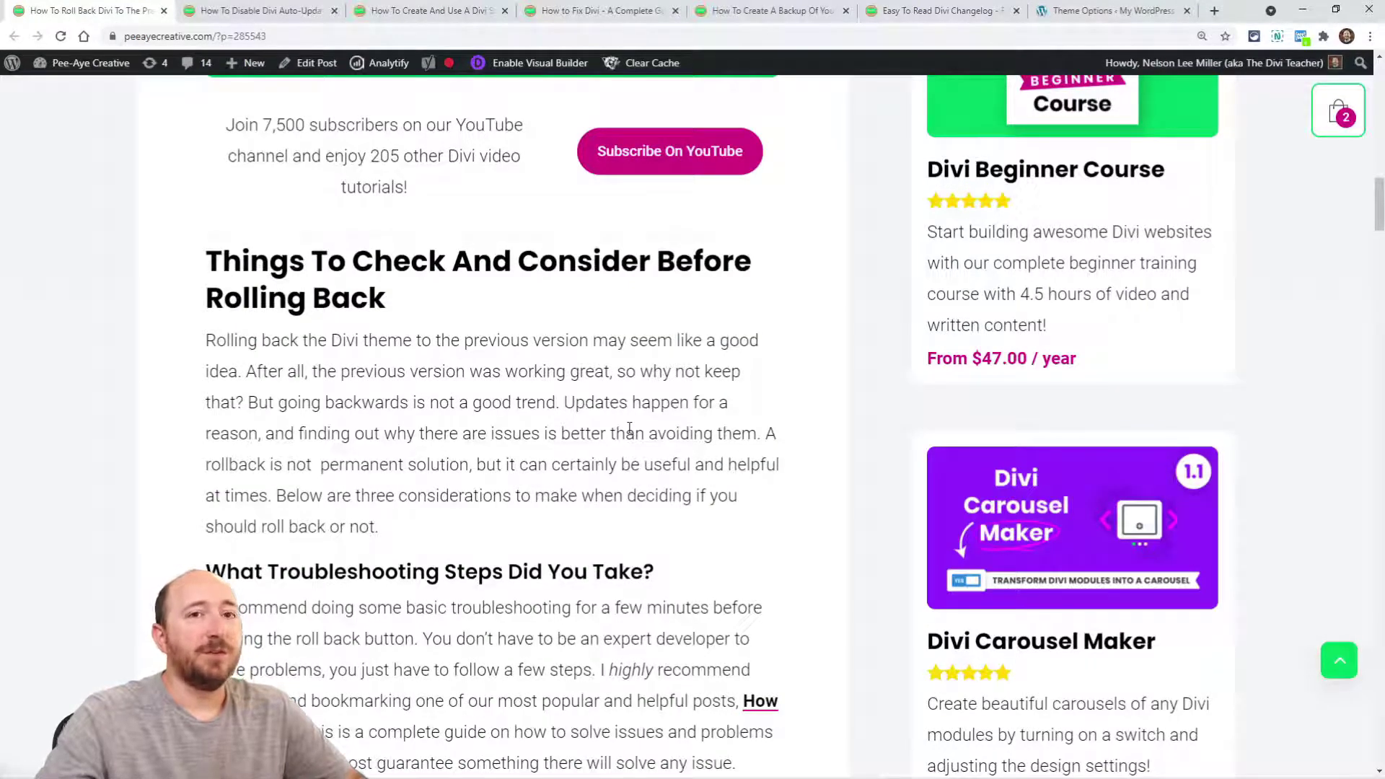
Scroll to 'What Troubleshooting Steps Did You Take?' and the How To Fix Divi link.
scroll(down, 3)
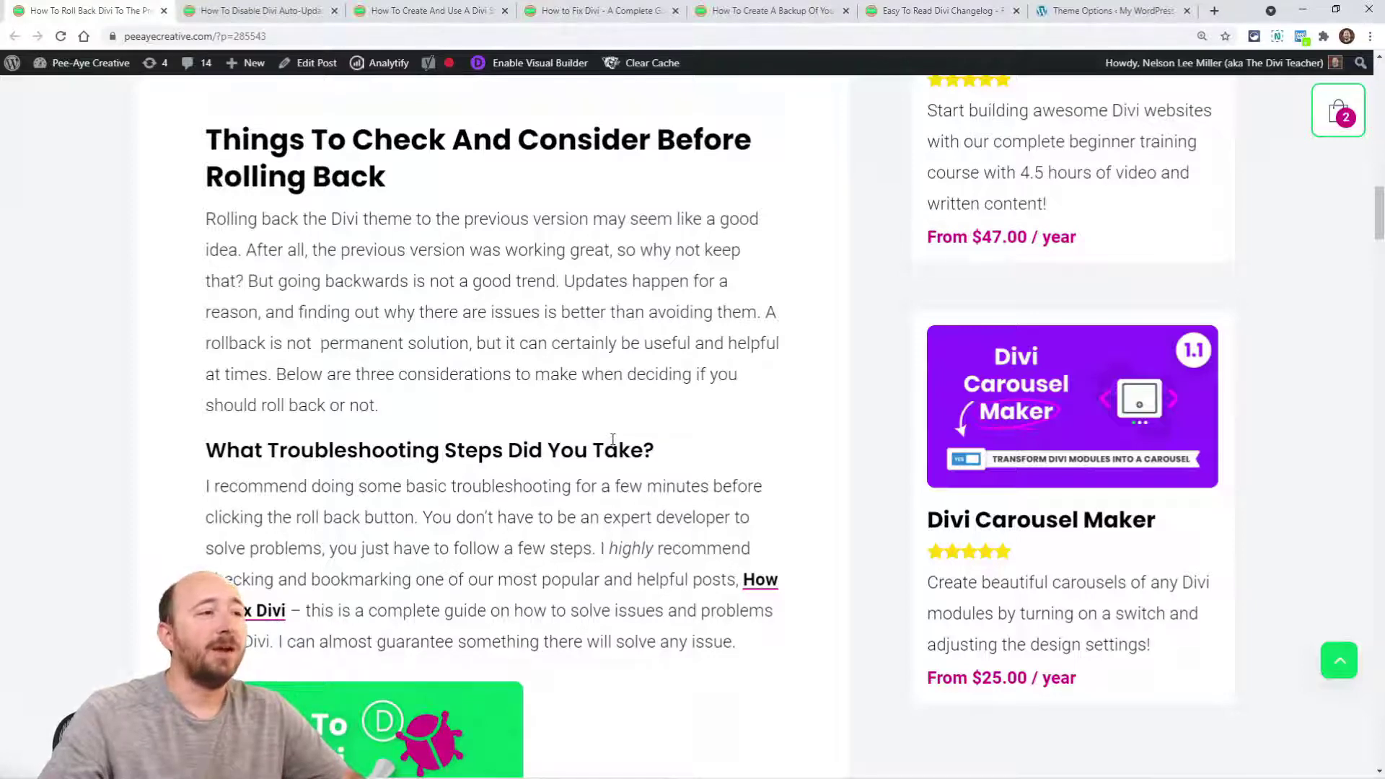
scroll(down, 3)
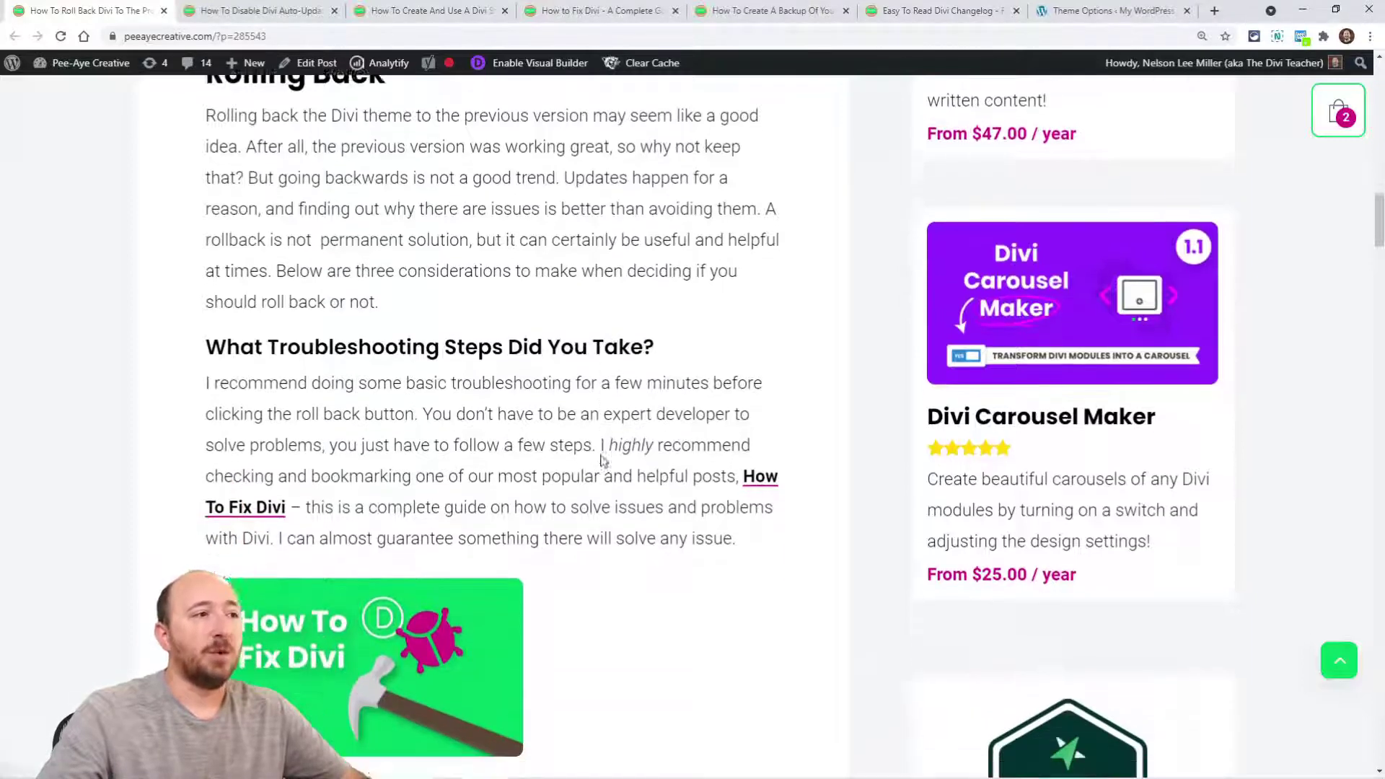
scroll(down, 3)
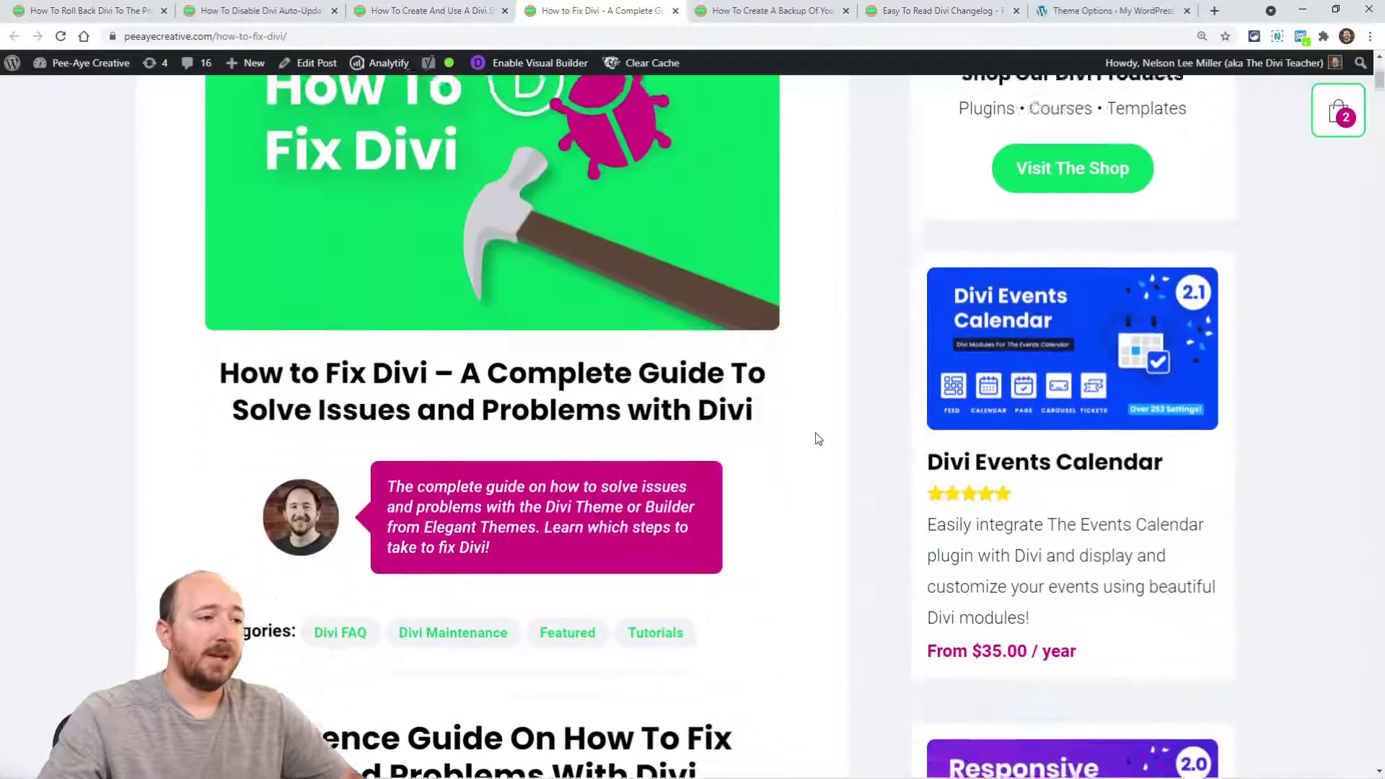
Scroll through sections #1 to #9 of the How to Fix Divi guide, clearing cache through contacting support.
scroll(down, 3)
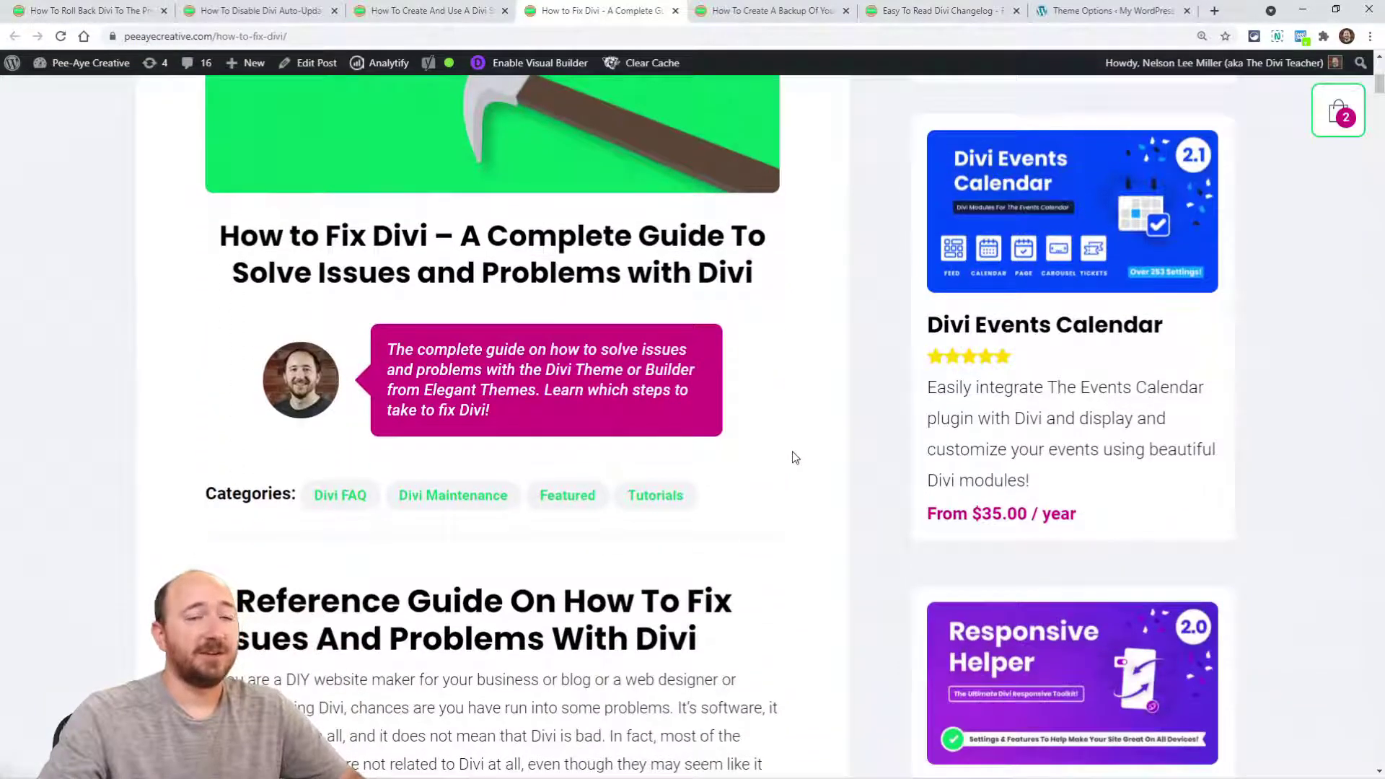
scroll(down, 3)
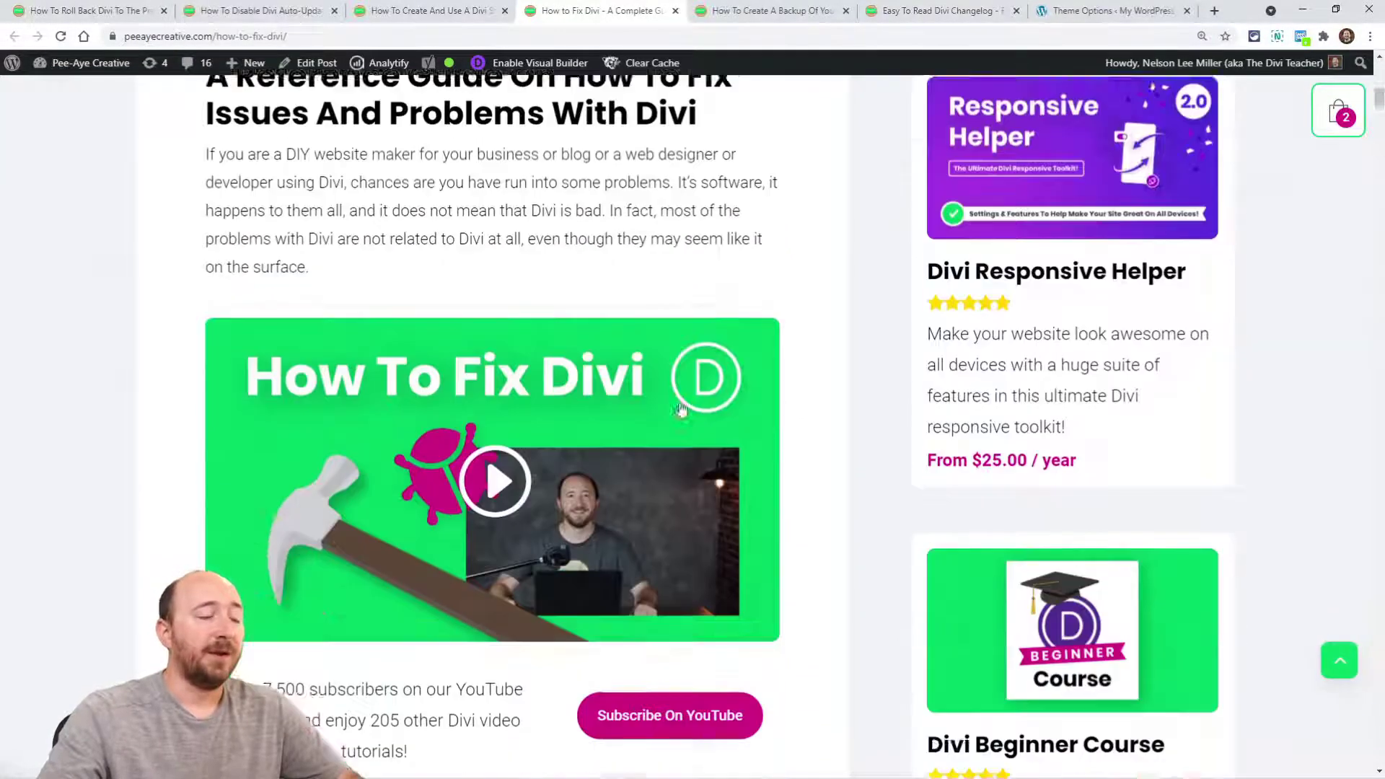
scroll(down, 3)
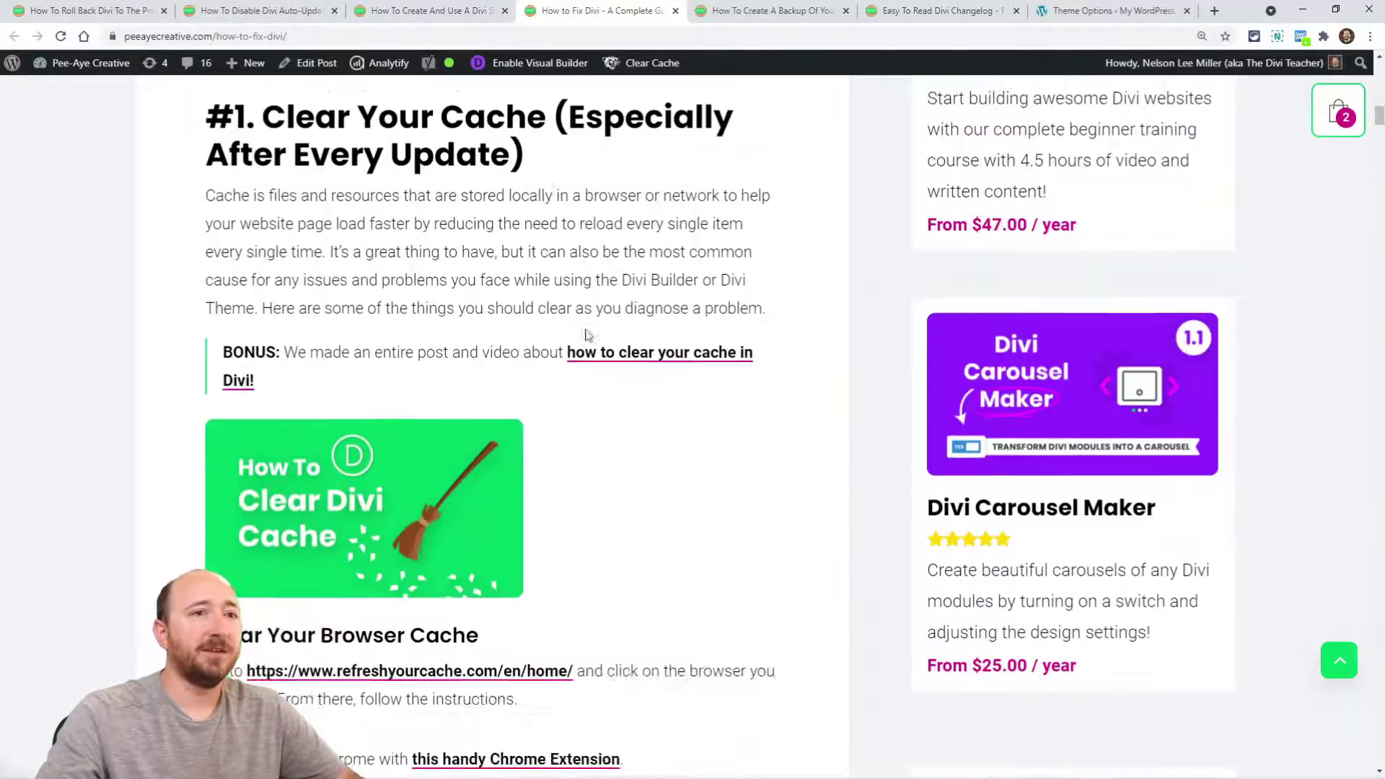
scroll(down, 3)
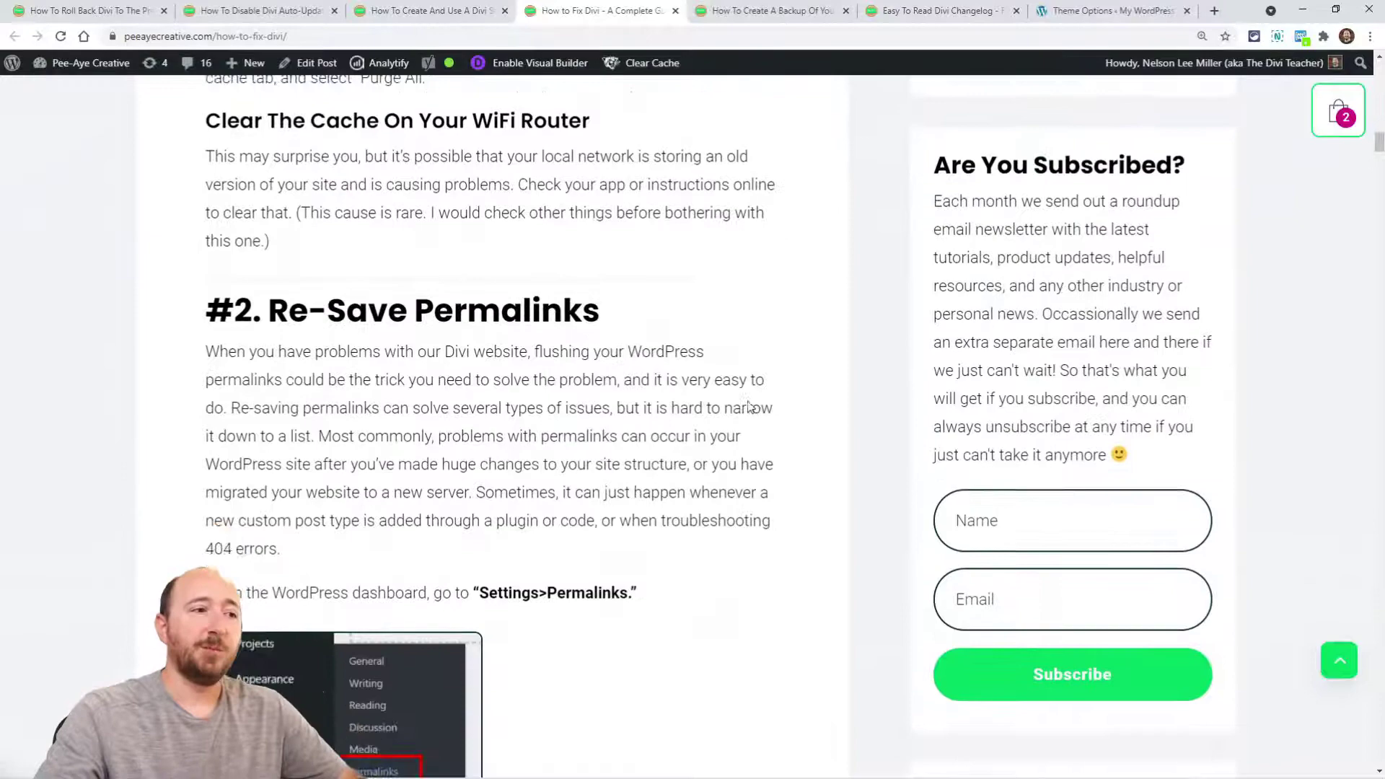
scroll(down, 3)
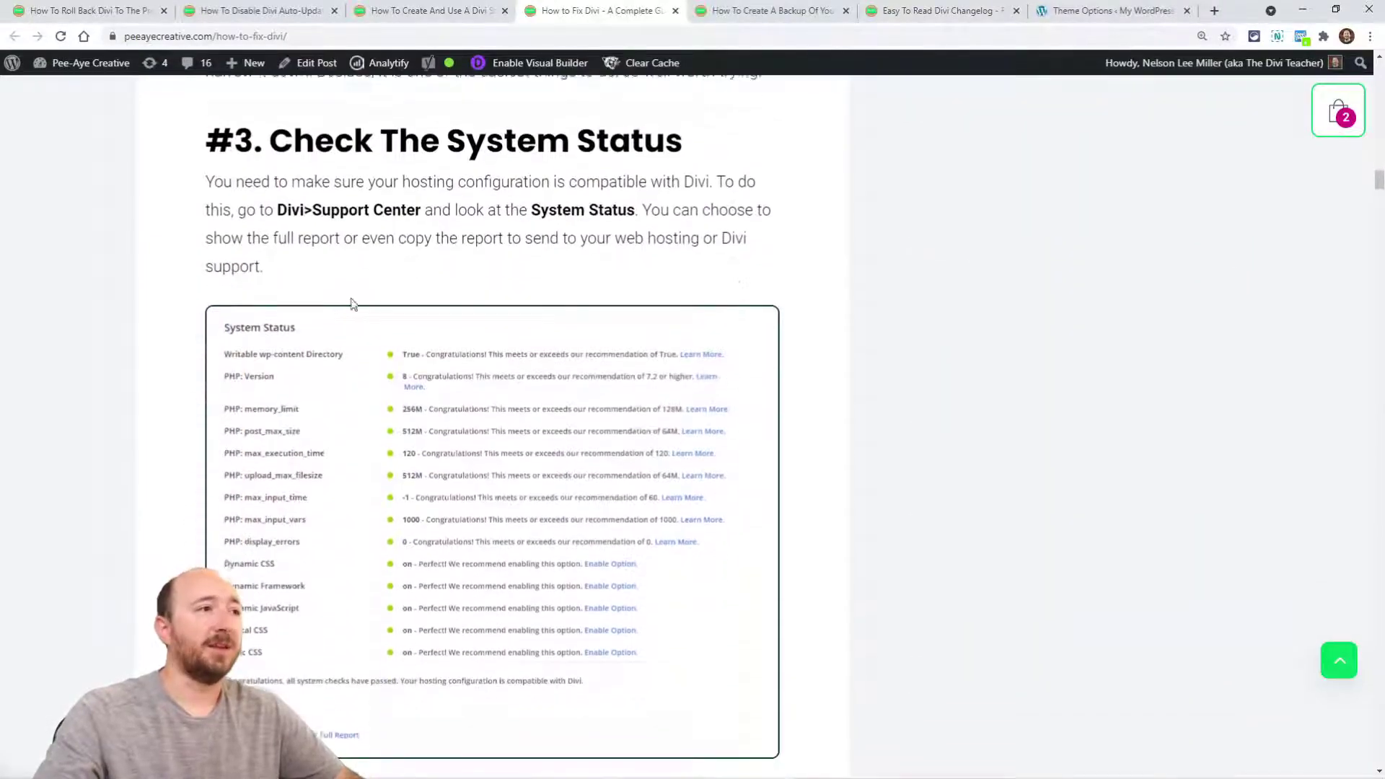
scroll(down, 3)
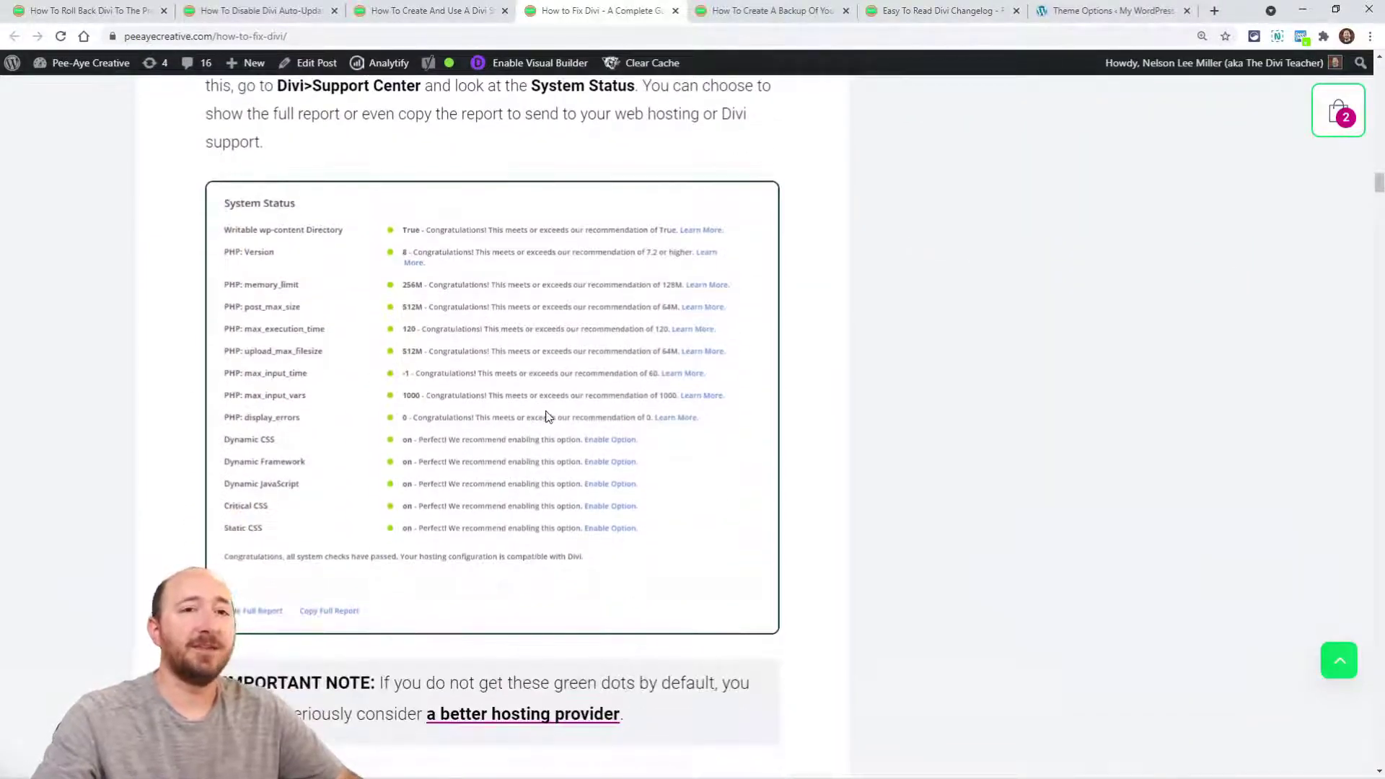
scroll(down, 3)
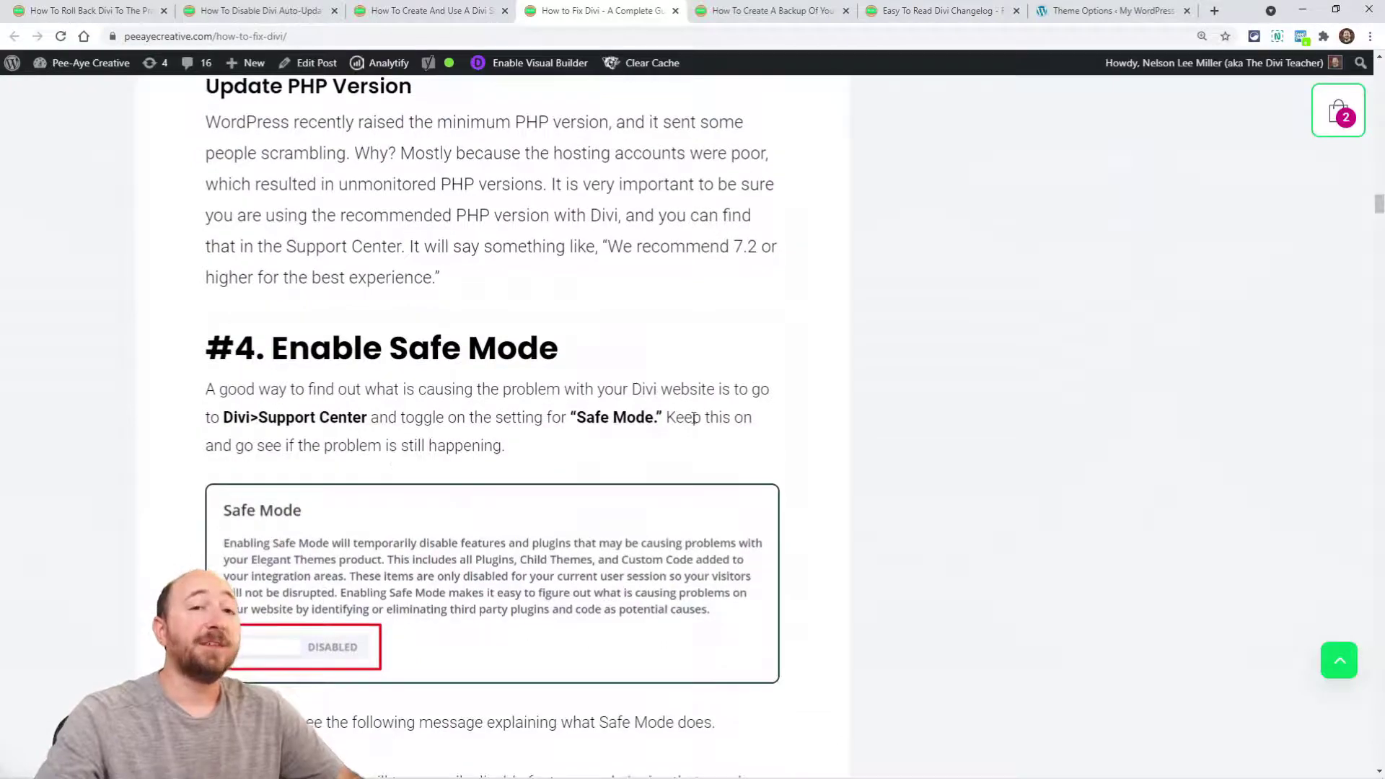
scroll(down, 3)
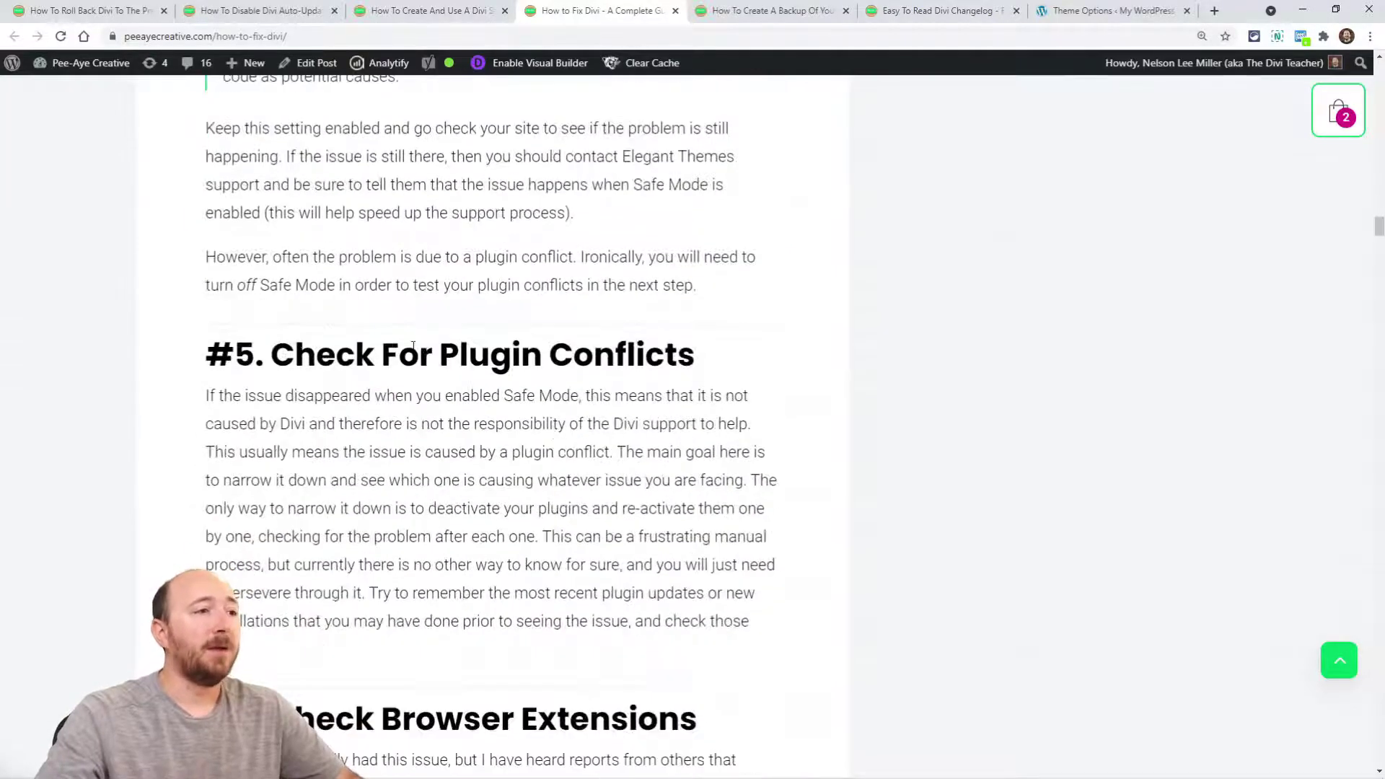
scroll(down, 3)
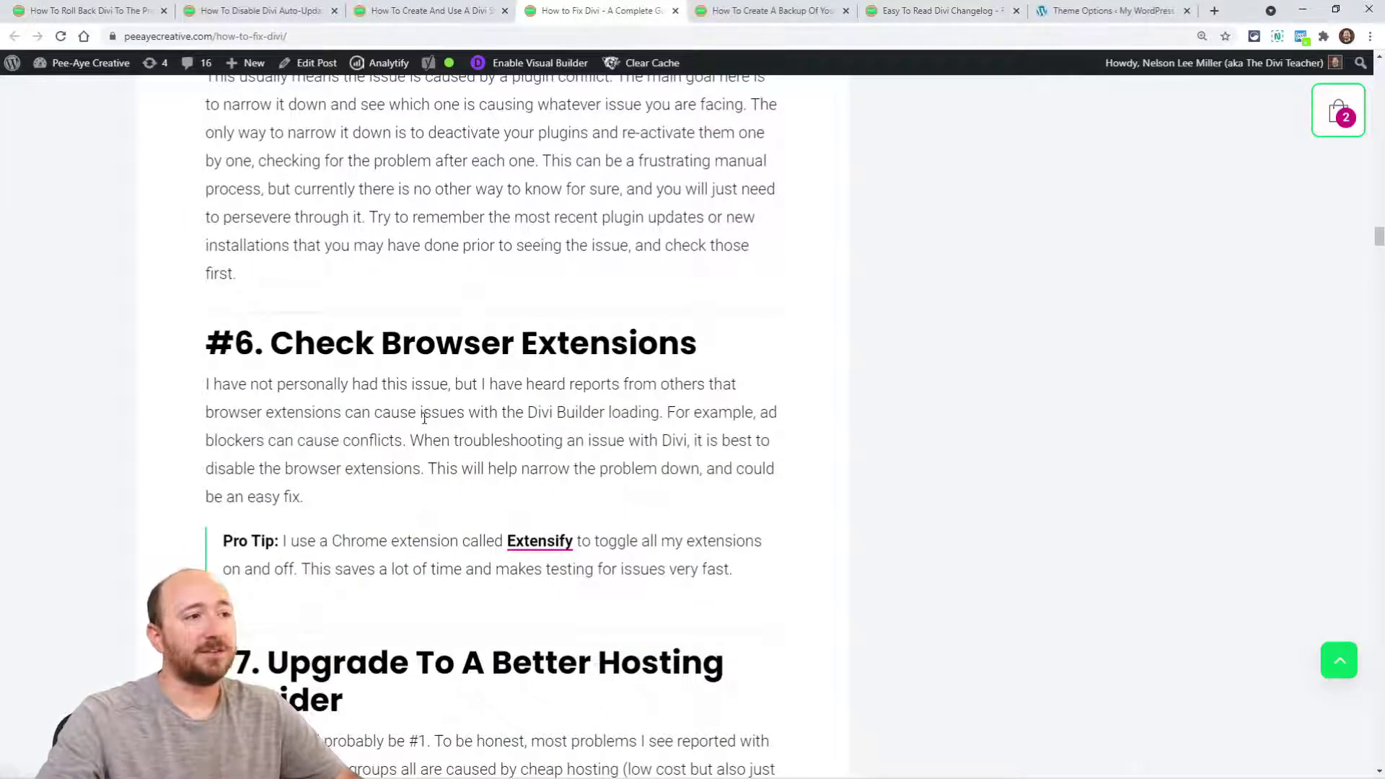
scroll(down, 3)
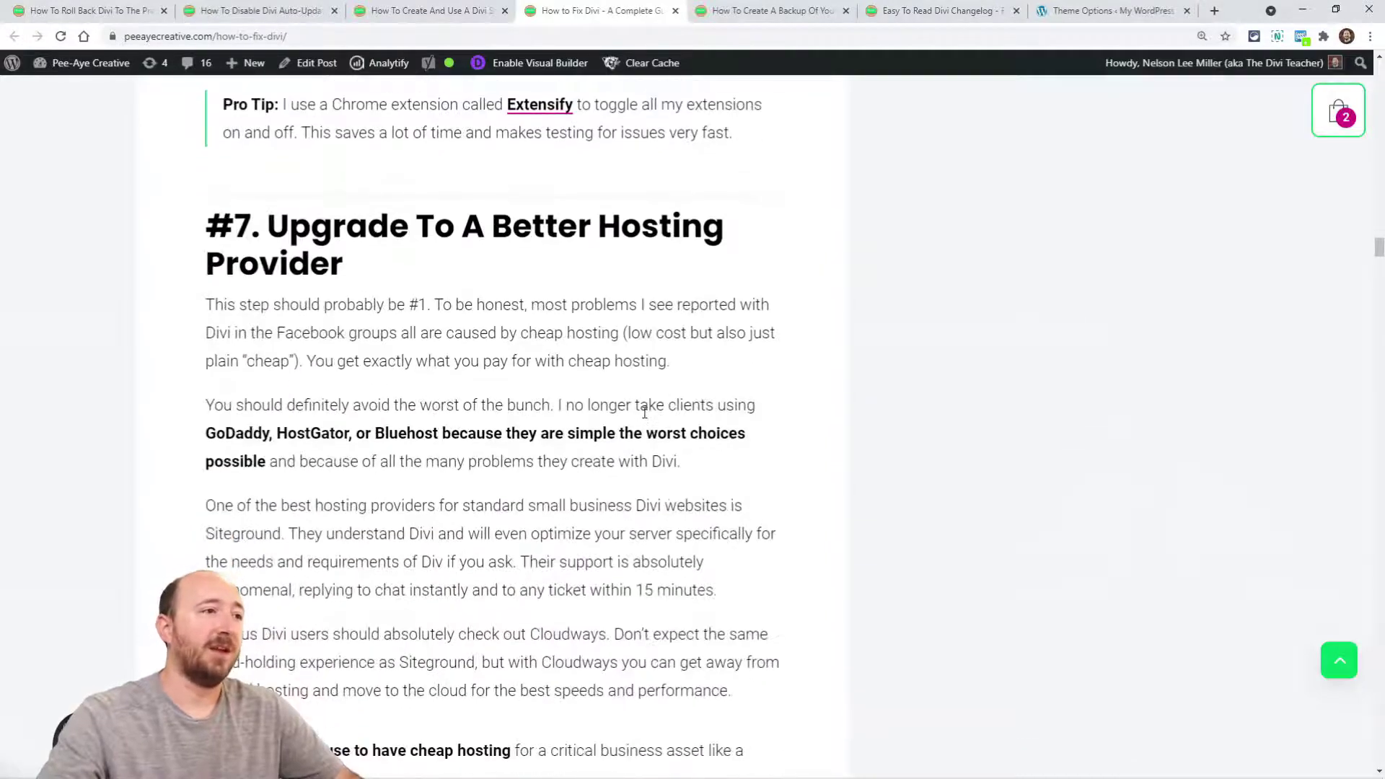
scroll(down, 3)
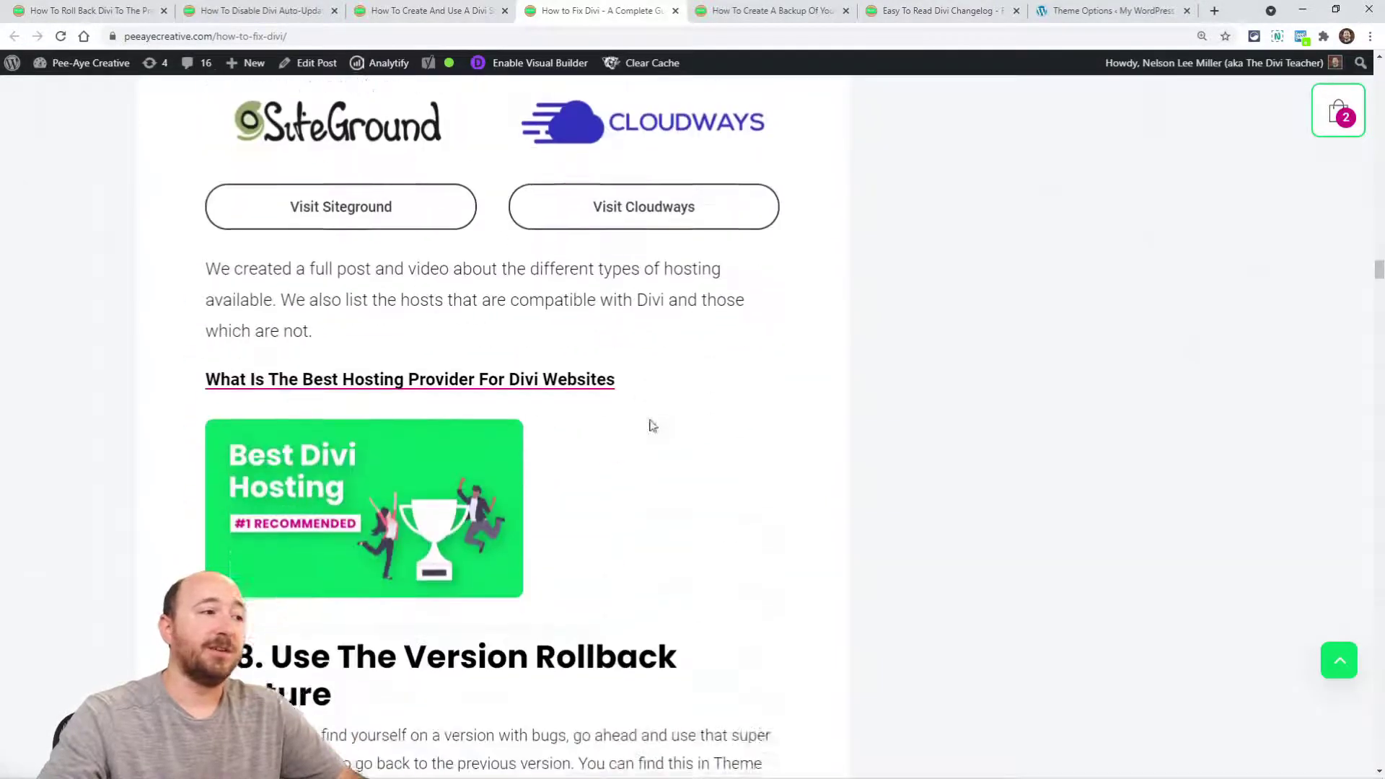
scroll(down, 3)
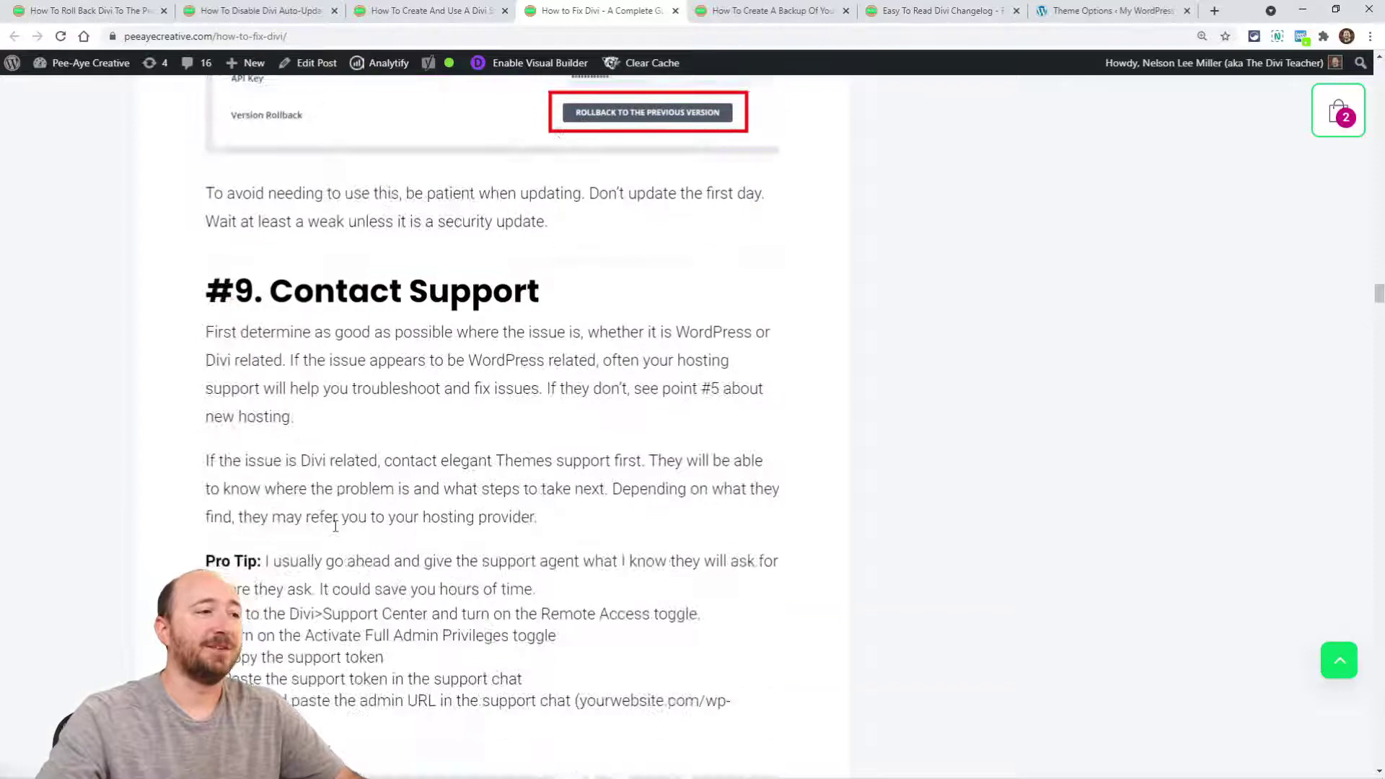
scroll(down, 3)
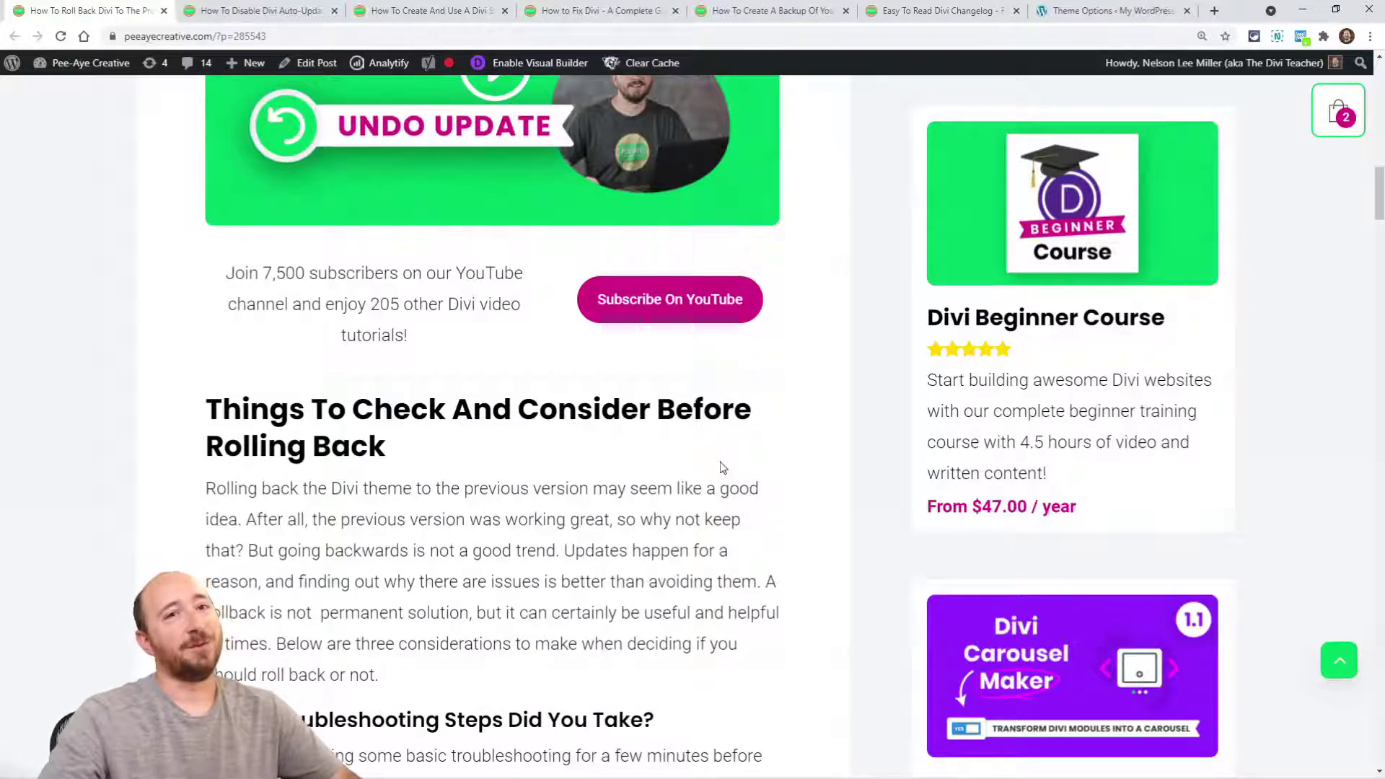
Scroll through the considerations on how bad the issue is and how long rollback takes.
scroll(down, 3)
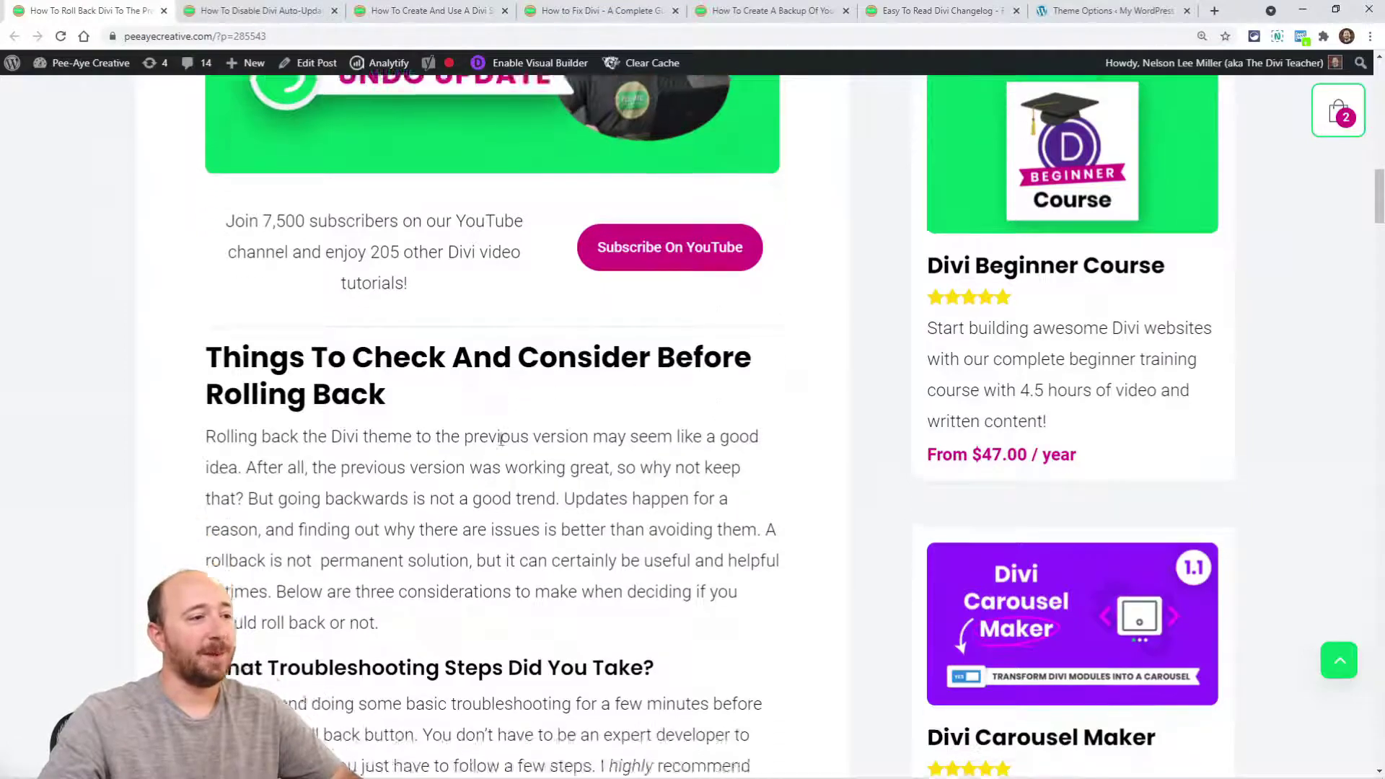
scroll(down, 3)
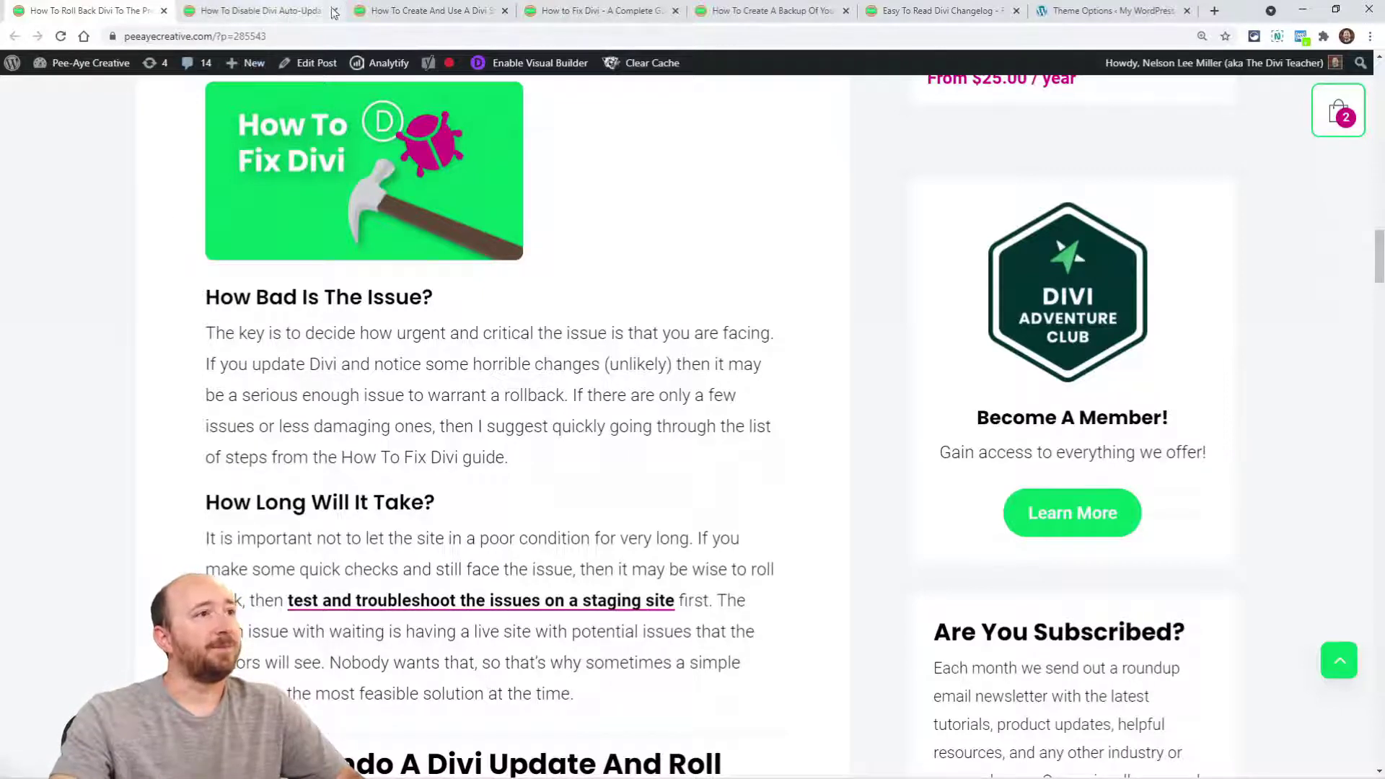
Skim the Divi backup guide and the staging site guide, then close both tabs.
click(775, 10)
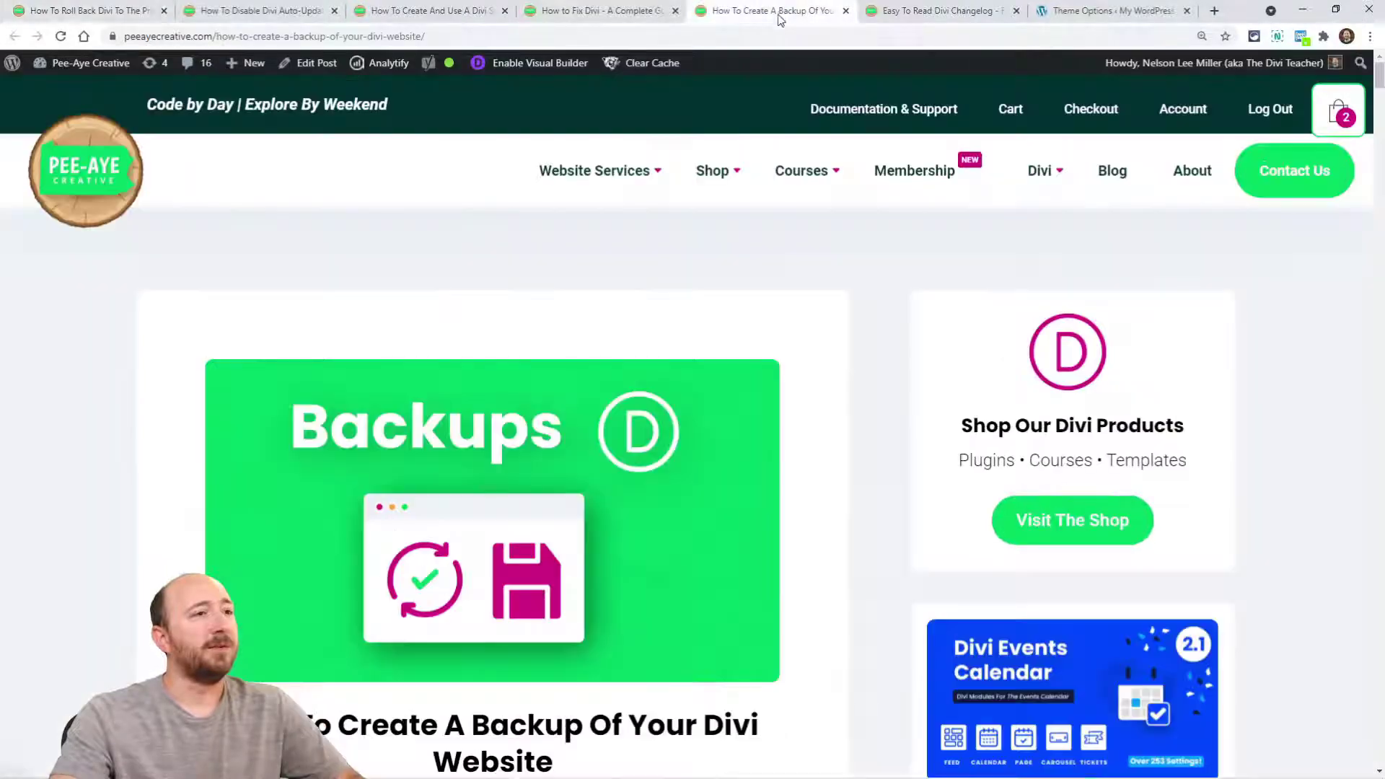
scroll(down, 3)
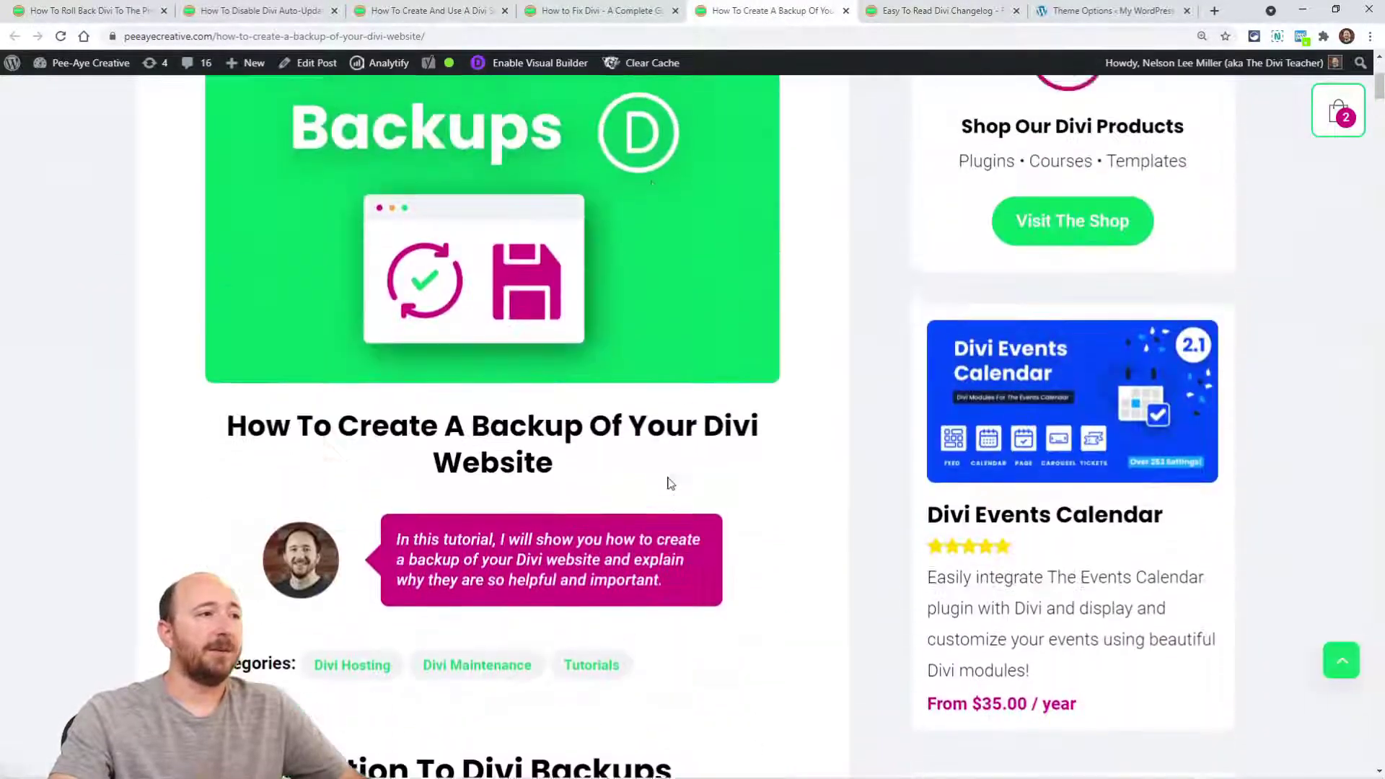
click(427, 11)
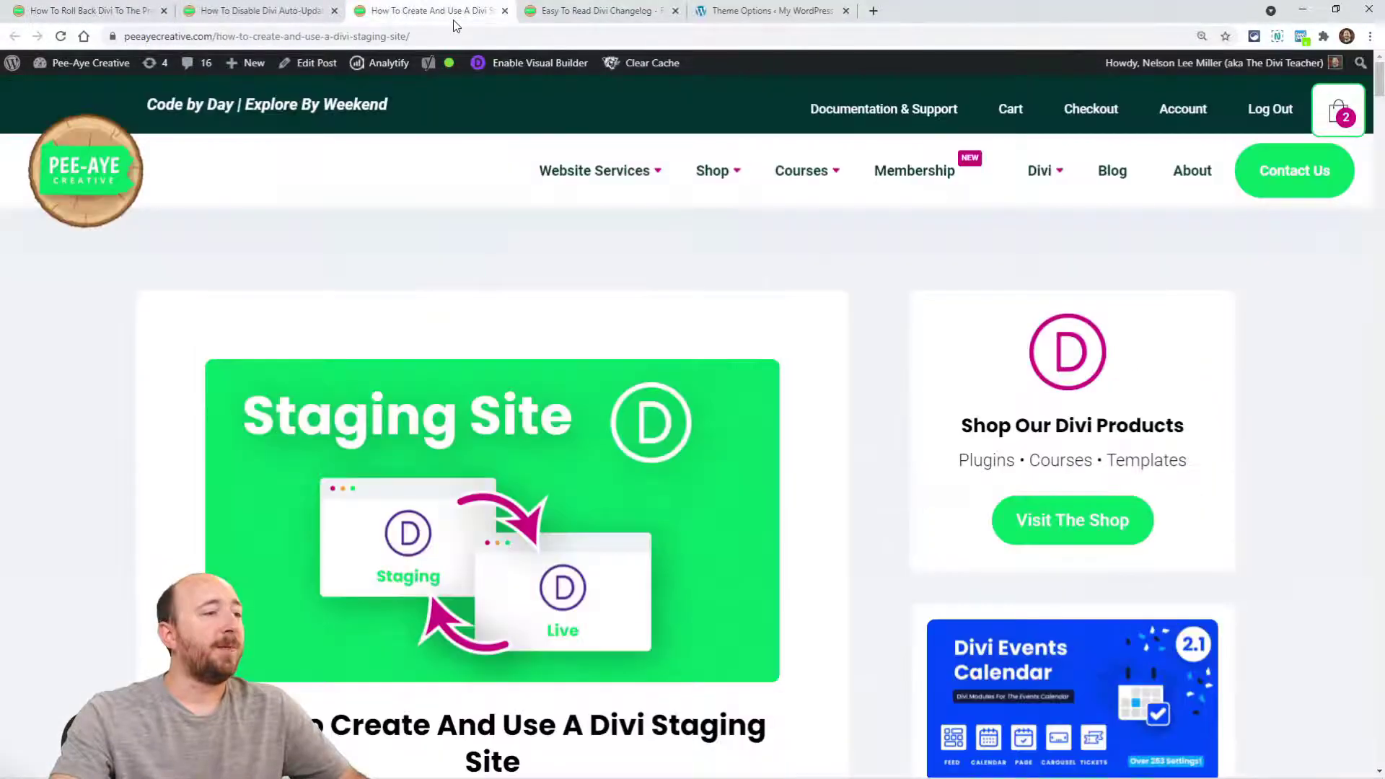
scroll(down, 3)
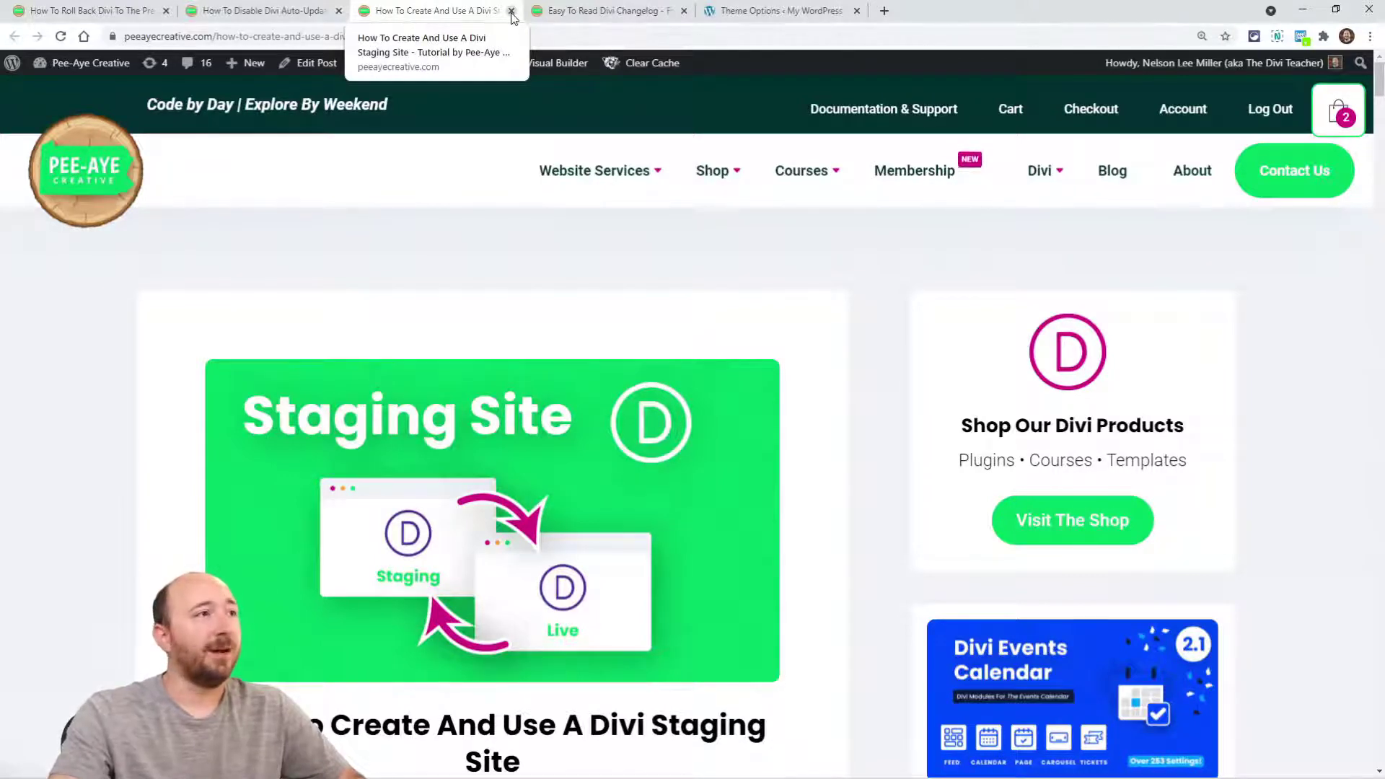
click(511, 10)
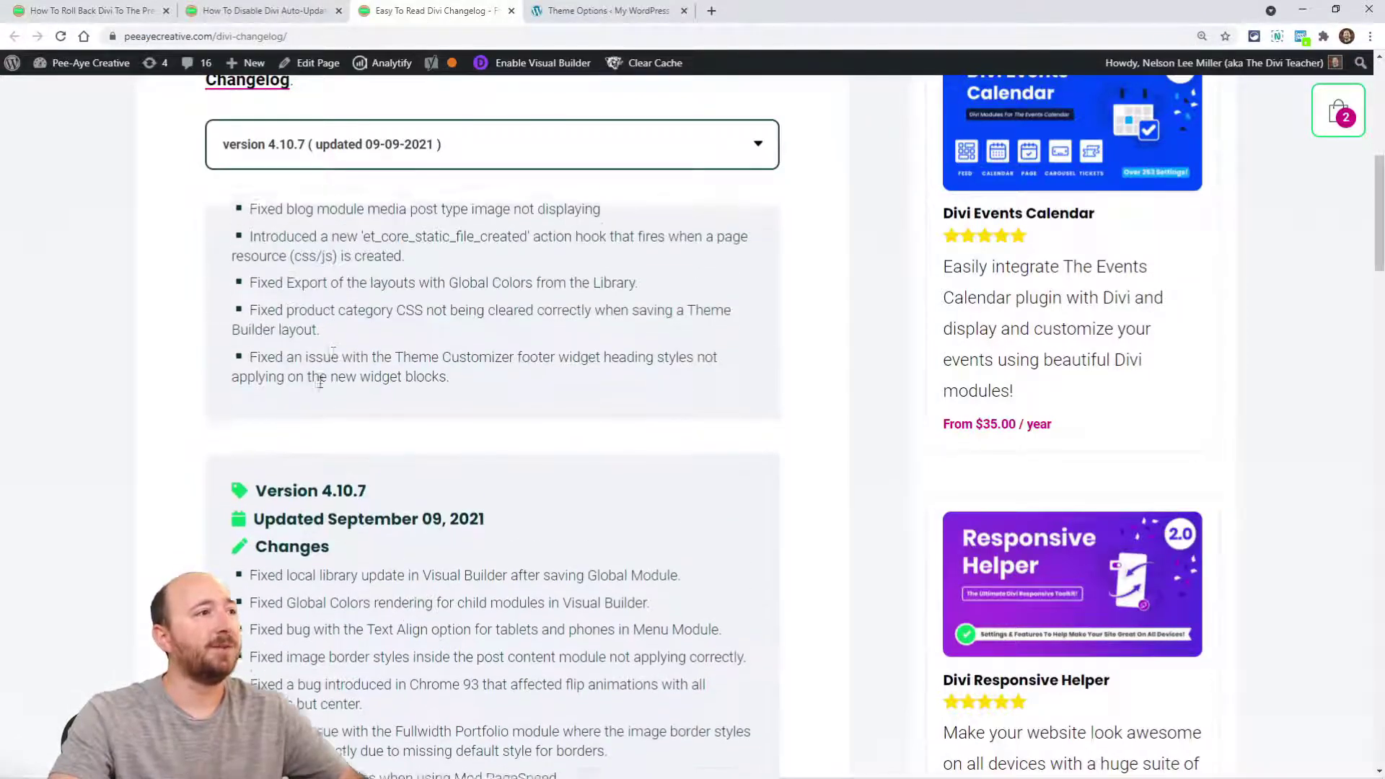
Choose version 4.10 in the Divi Changelog version dropdown to show its entries.
scroll(up, 3)
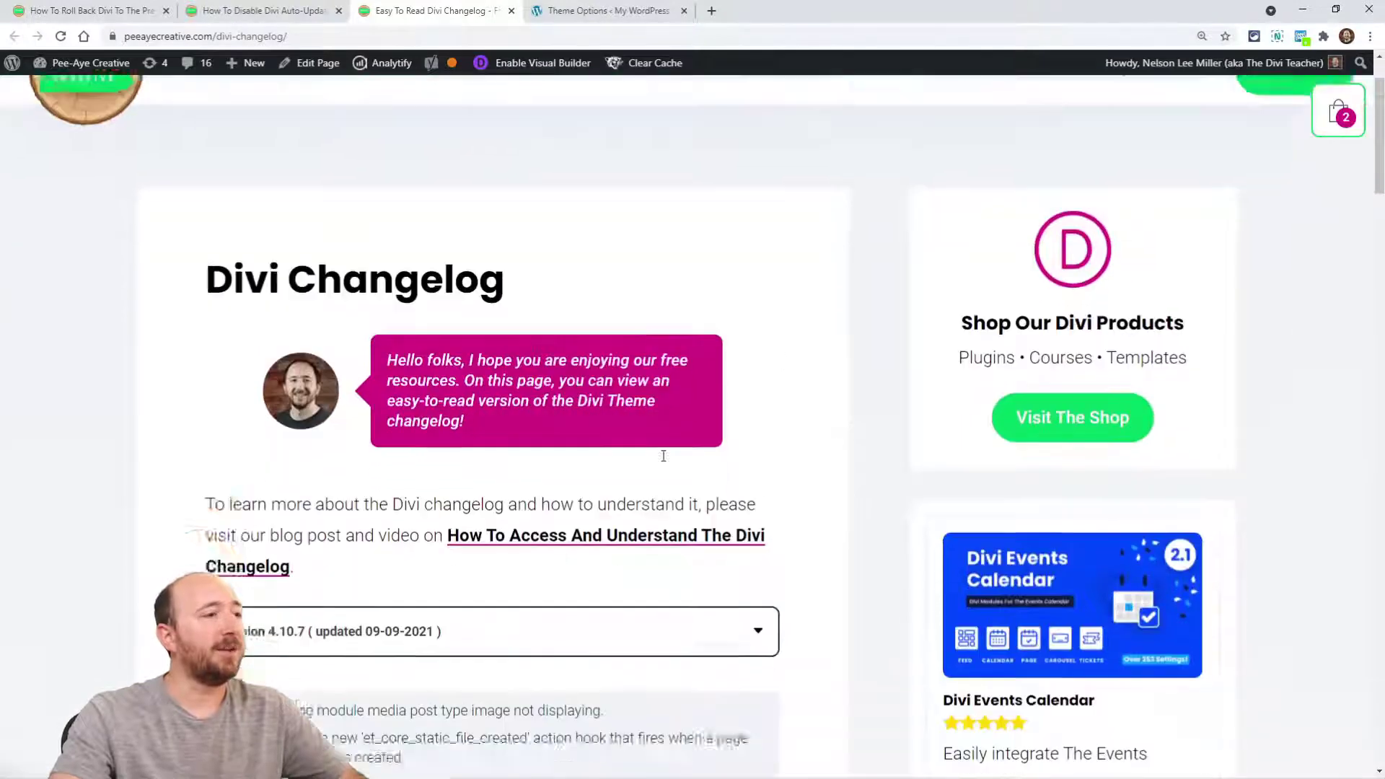
scroll(down, 3)
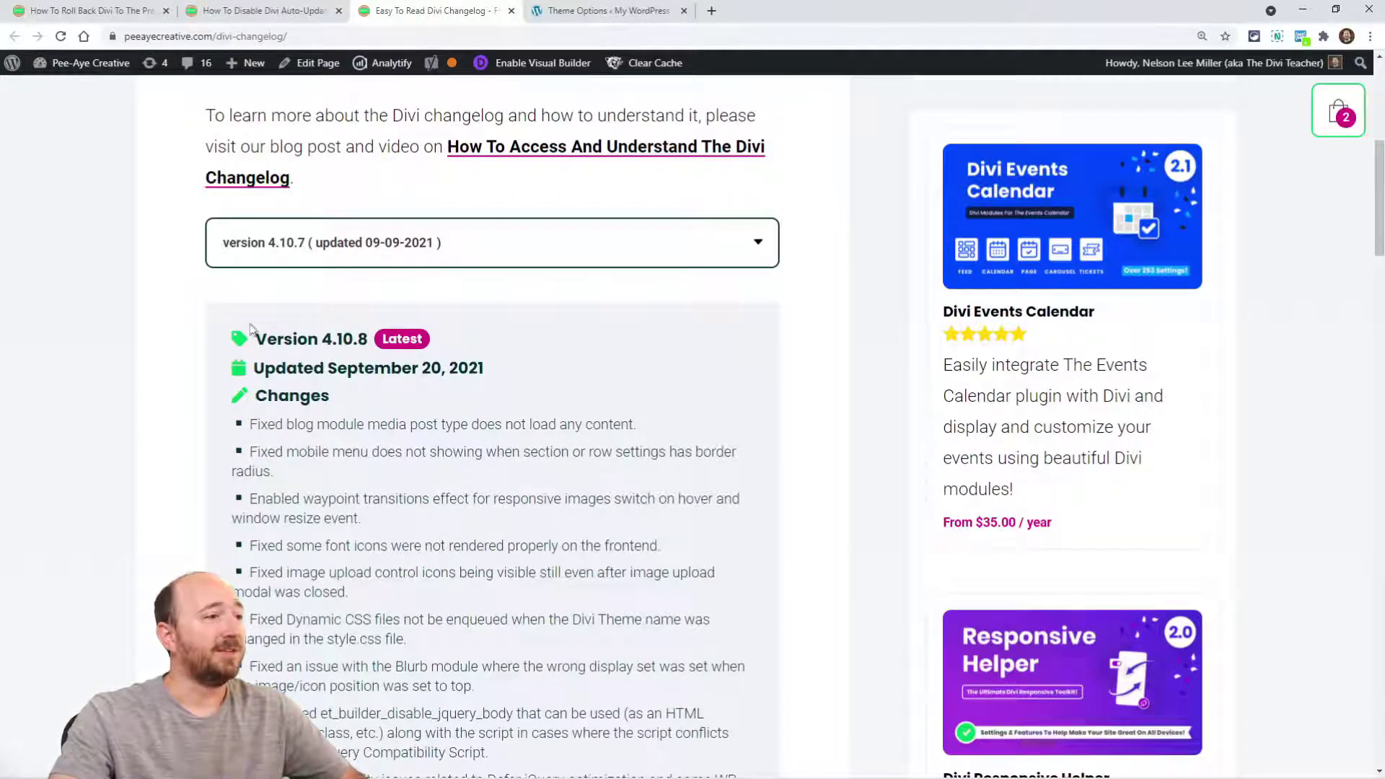
mouse_move(309, 391)
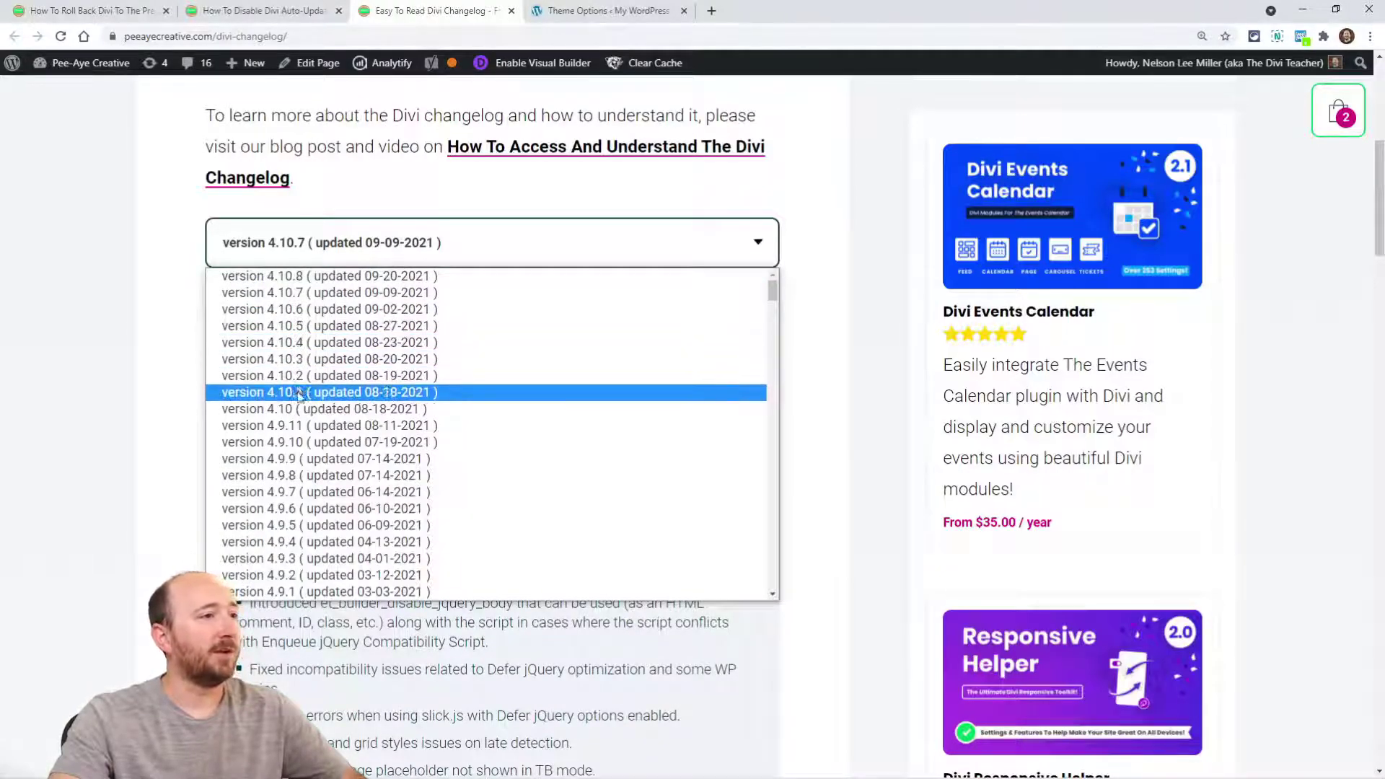
click(320, 410)
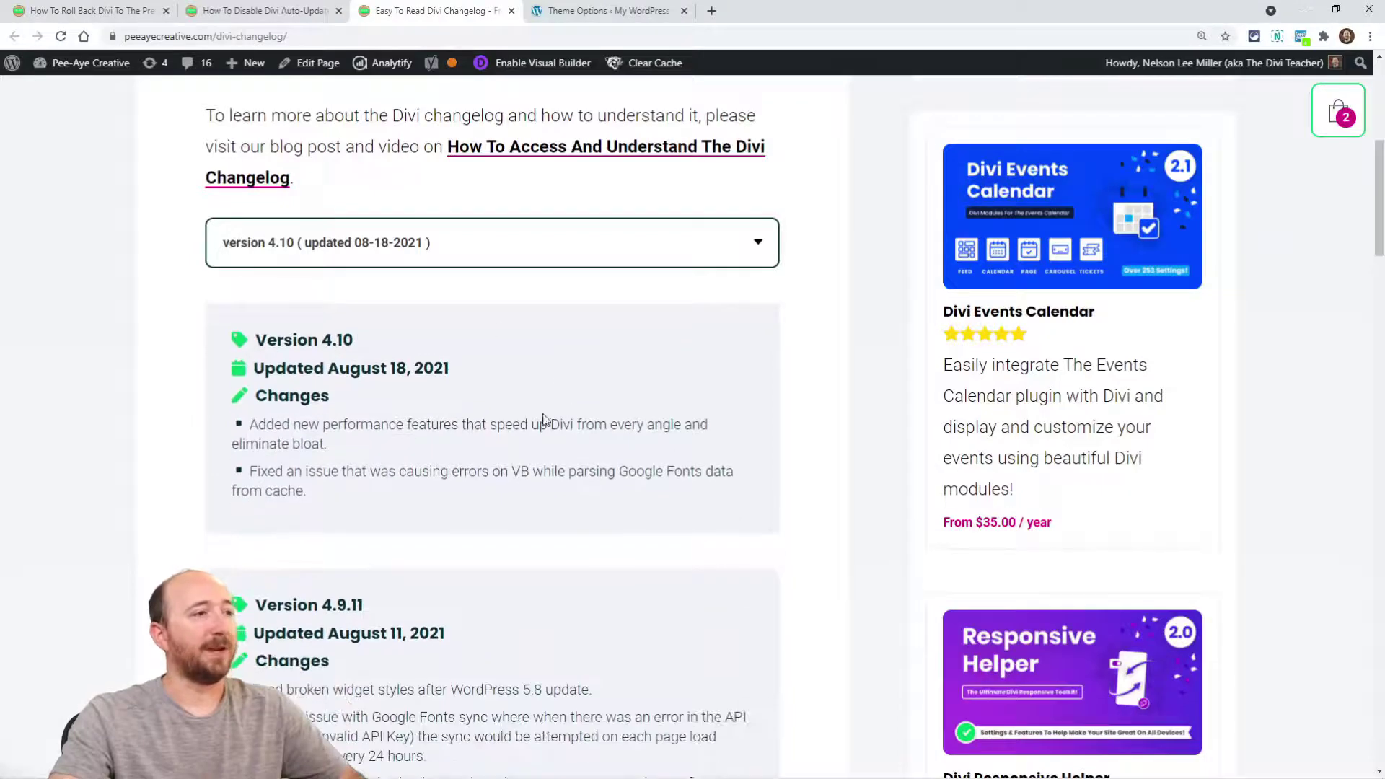
mouse_move(594, 392)
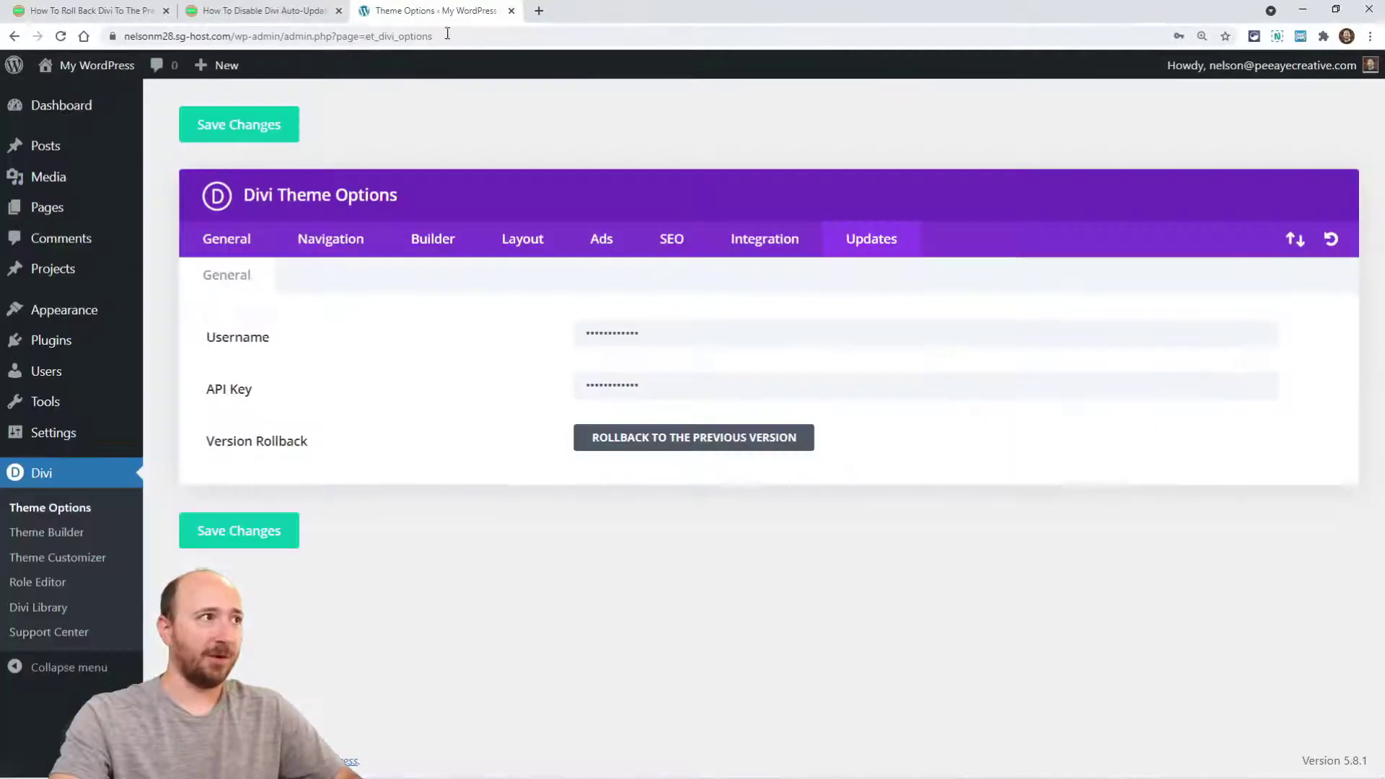
Glance at the Disable Divi Auto-Updates guide, close it, and return to the Roll Back Divi post.
click(251, 10)
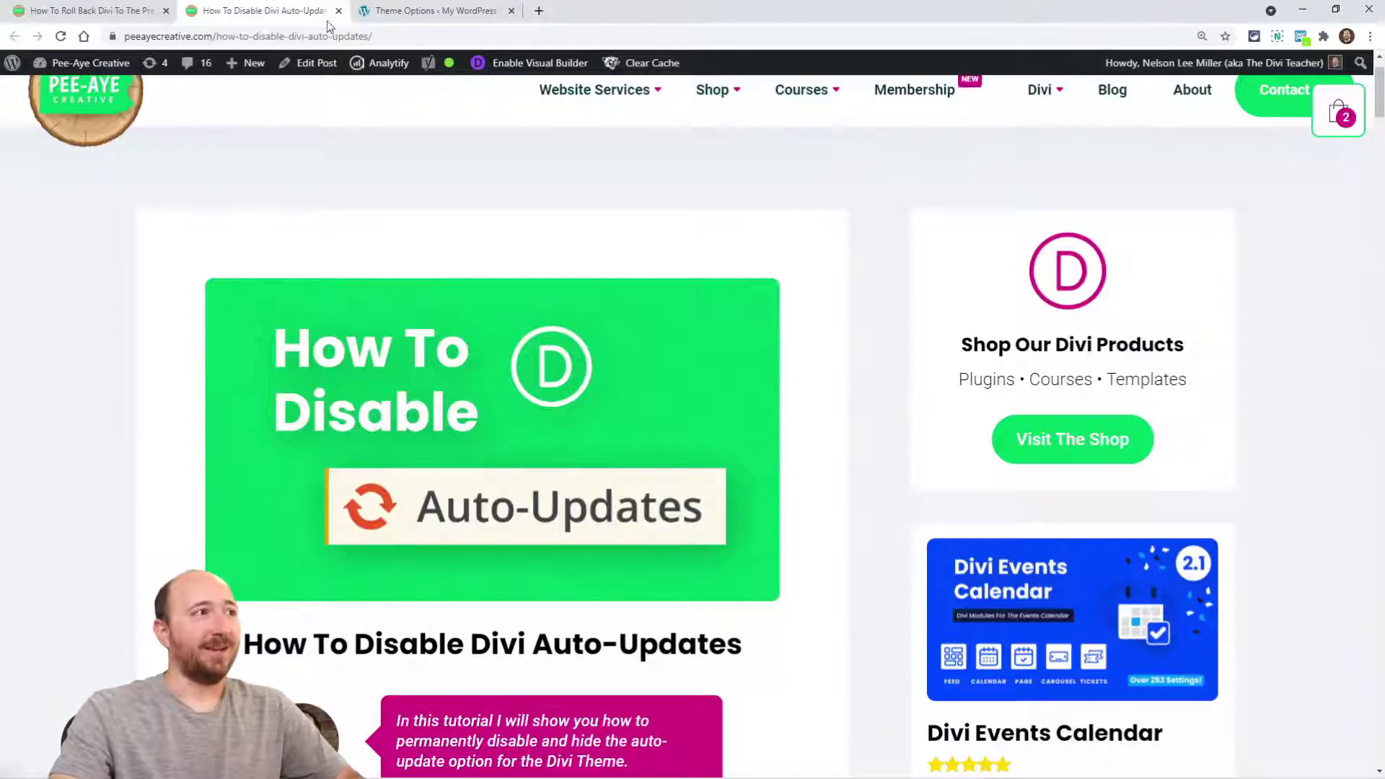
click(86, 10)
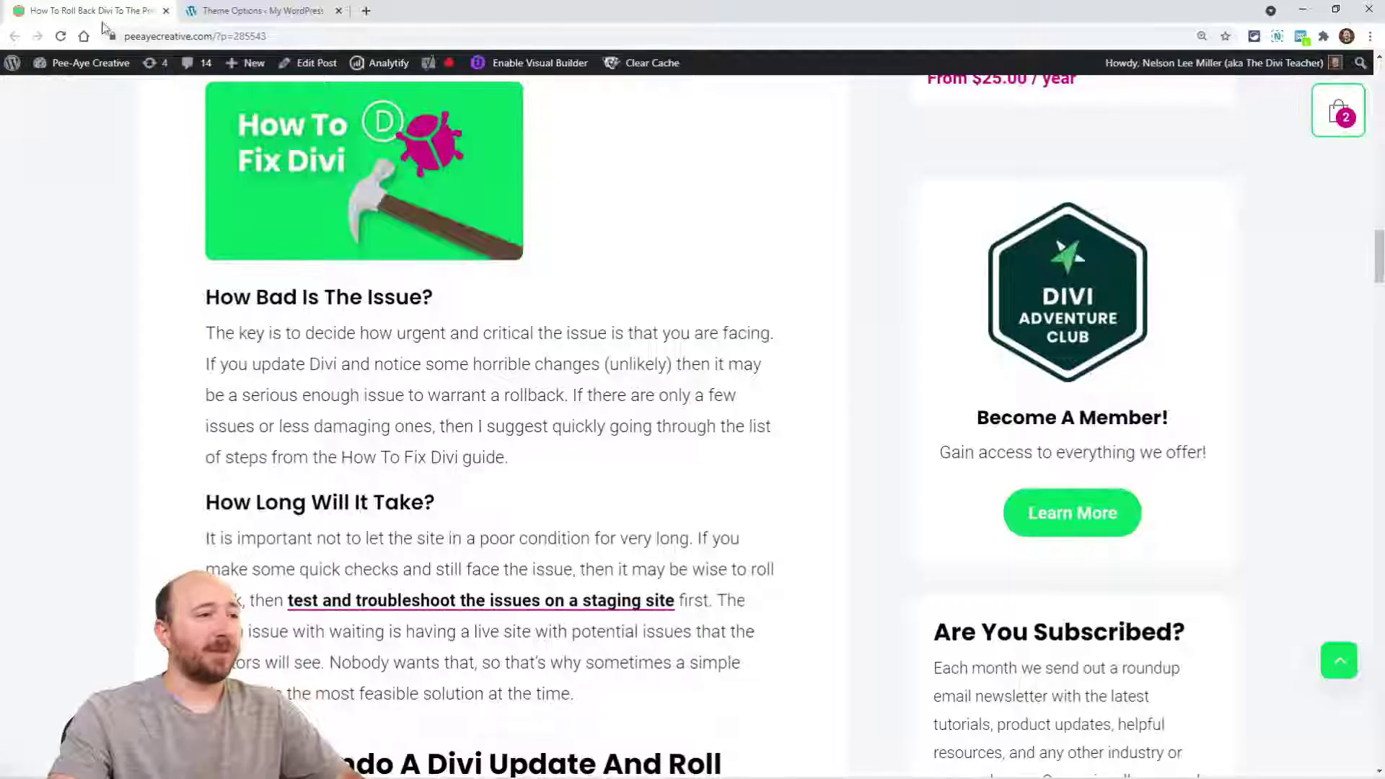